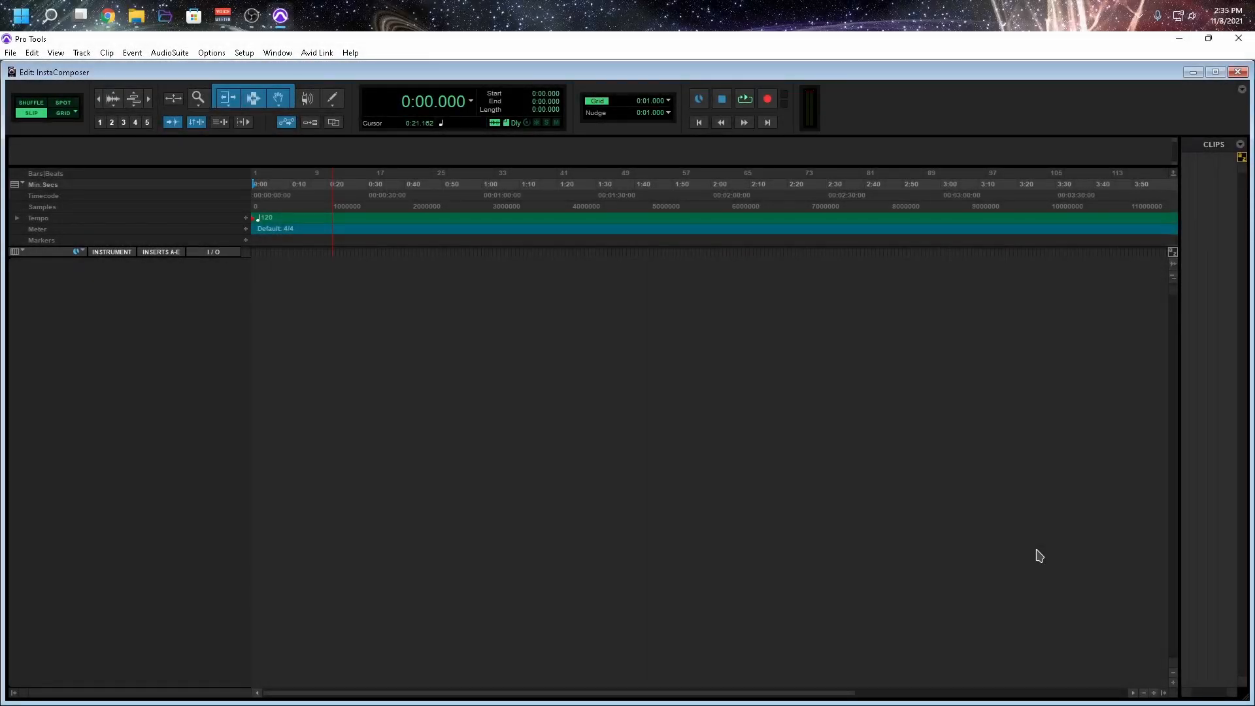
Create two stereo instrument tracks named Inst and one MIDI track named MIDI
{"action": "left_click", "coordinate": [82, 52]}
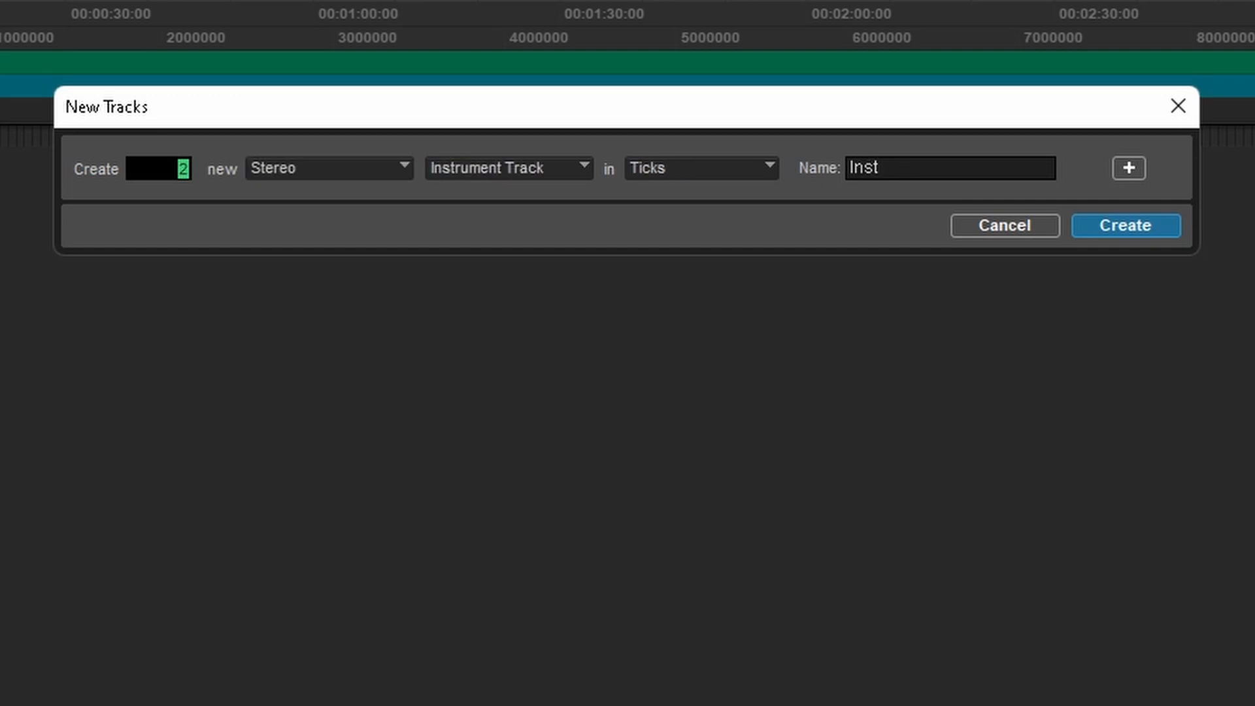
{"action": "left_click", "coordinate": [1129, 169]}
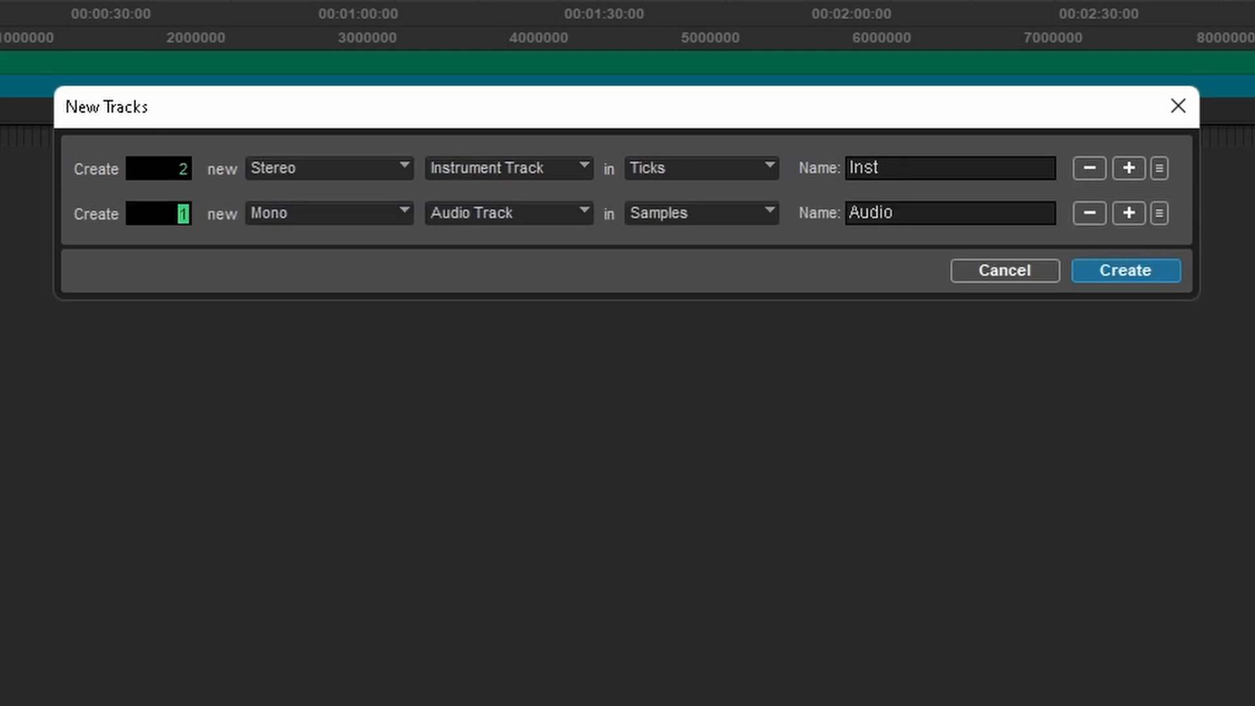
{"action": "left_click", "coordinate": [508, 214]}
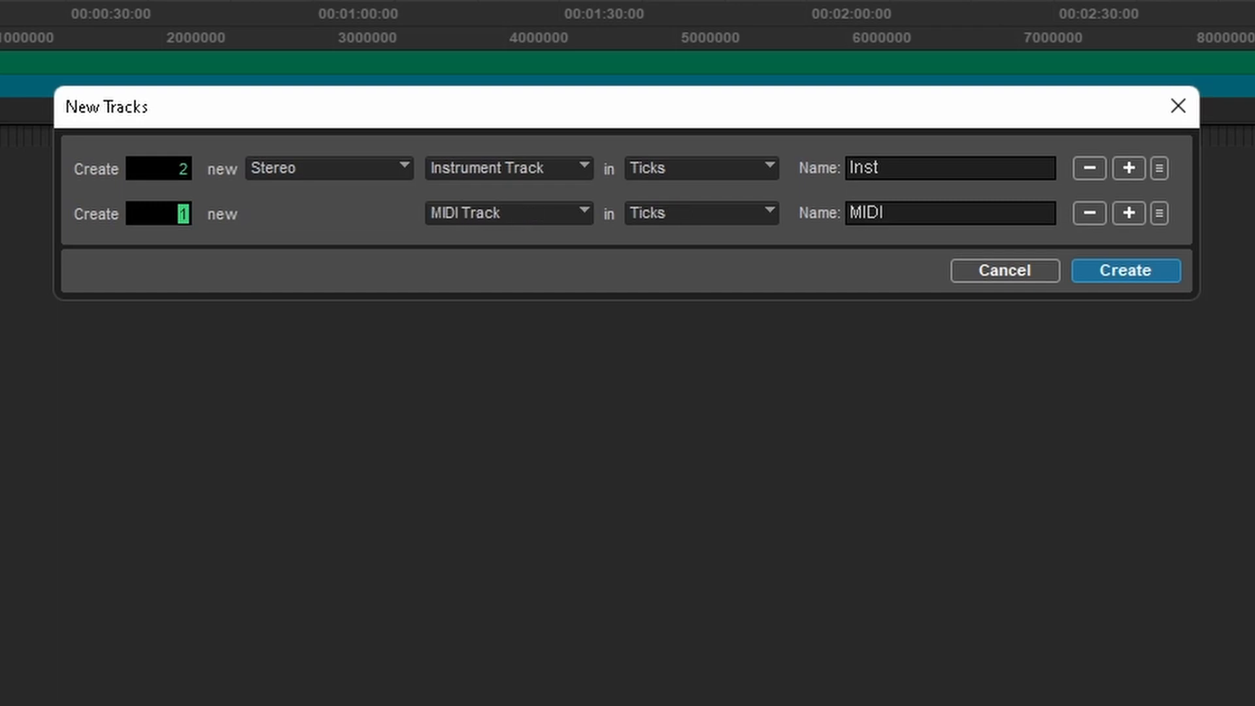
{"action": "left_click", "coordinate": [1125, 271]}
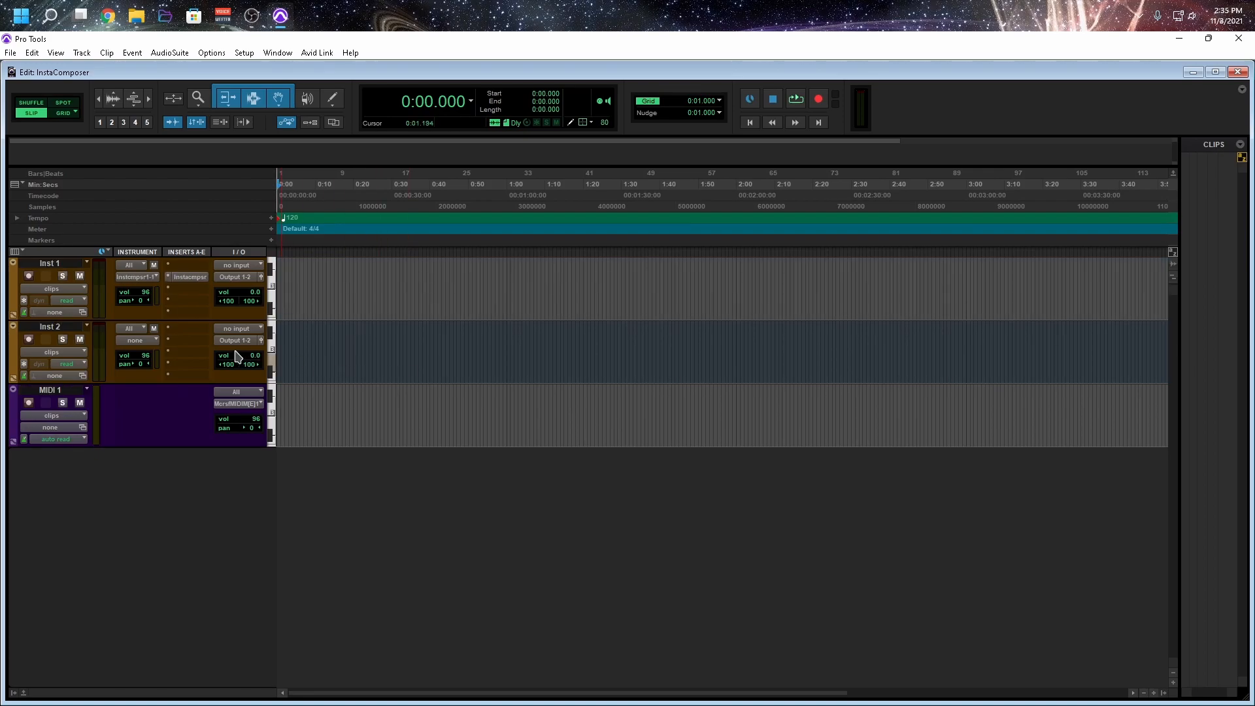
{"action": "mouse_move", "coordinate": [184, 347]}
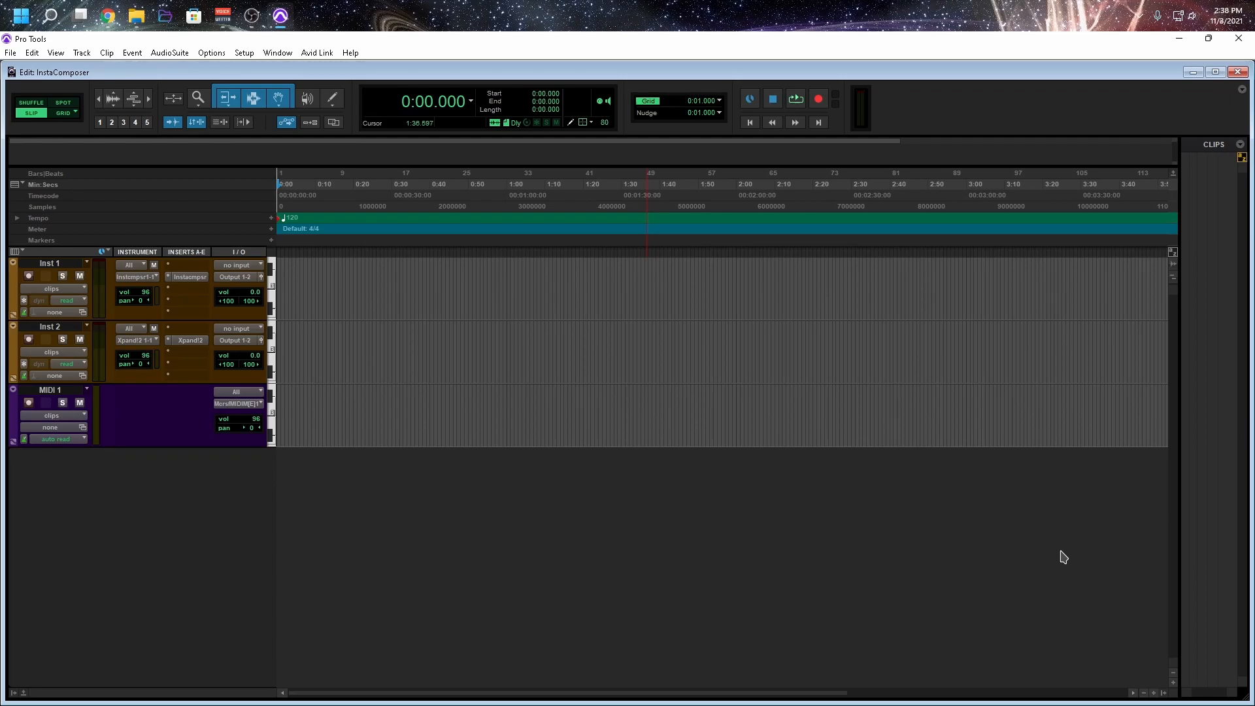
{"action": "mouse_move", "coordinate": [716, 519]}
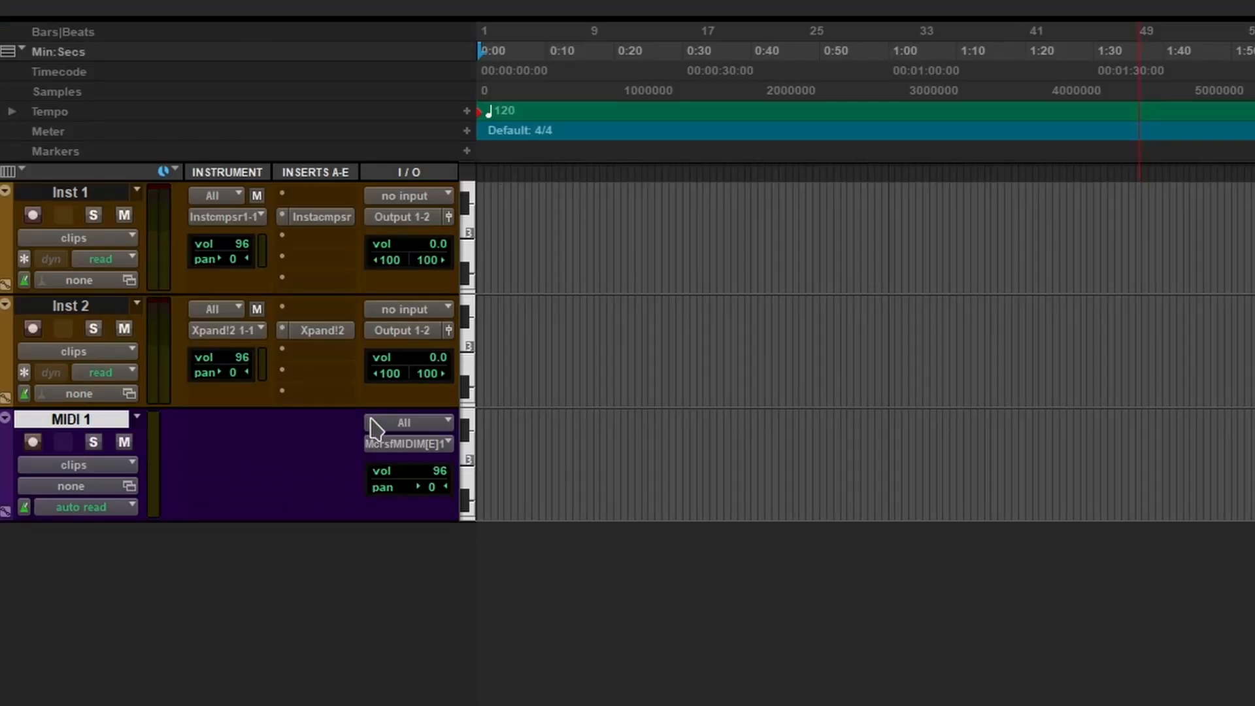
Feed MIDI 1 from Instacomposer Out channel 1 and send it to Xpand!2 channel 1
{"action": "left_click", "coordinate": [408, 422]}
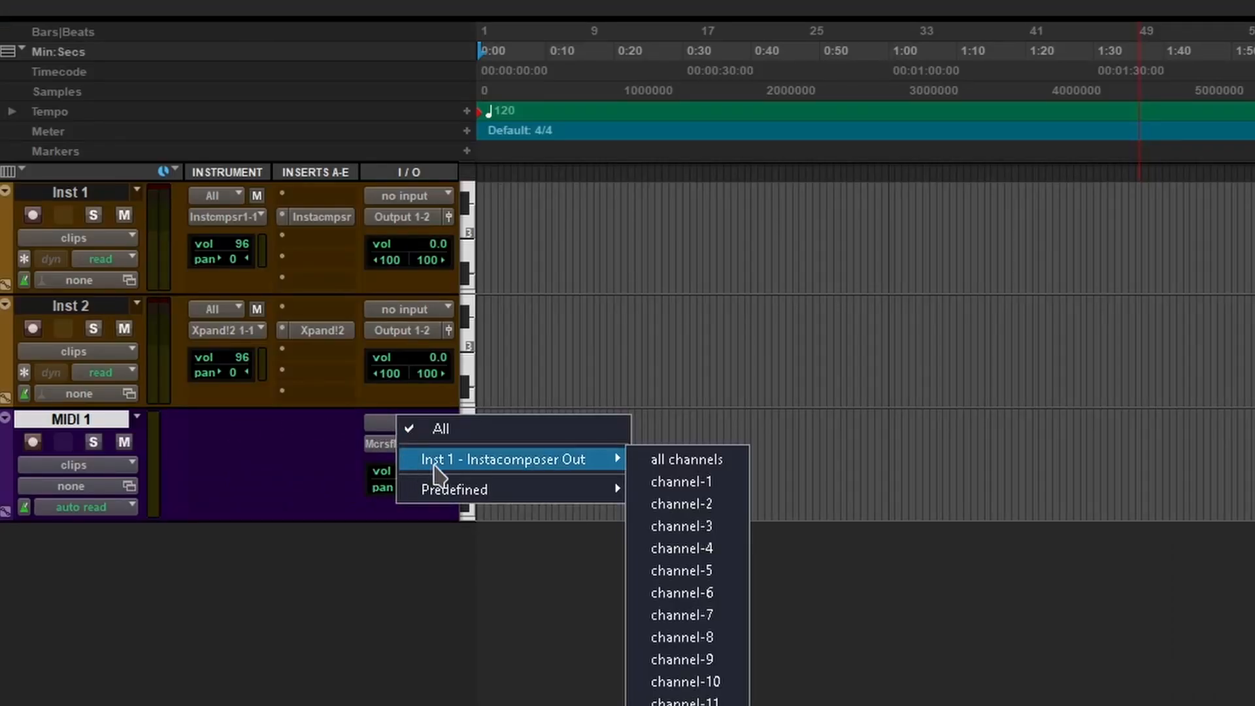
{"action": "mouse_move", "coordinate": [687, 482]}
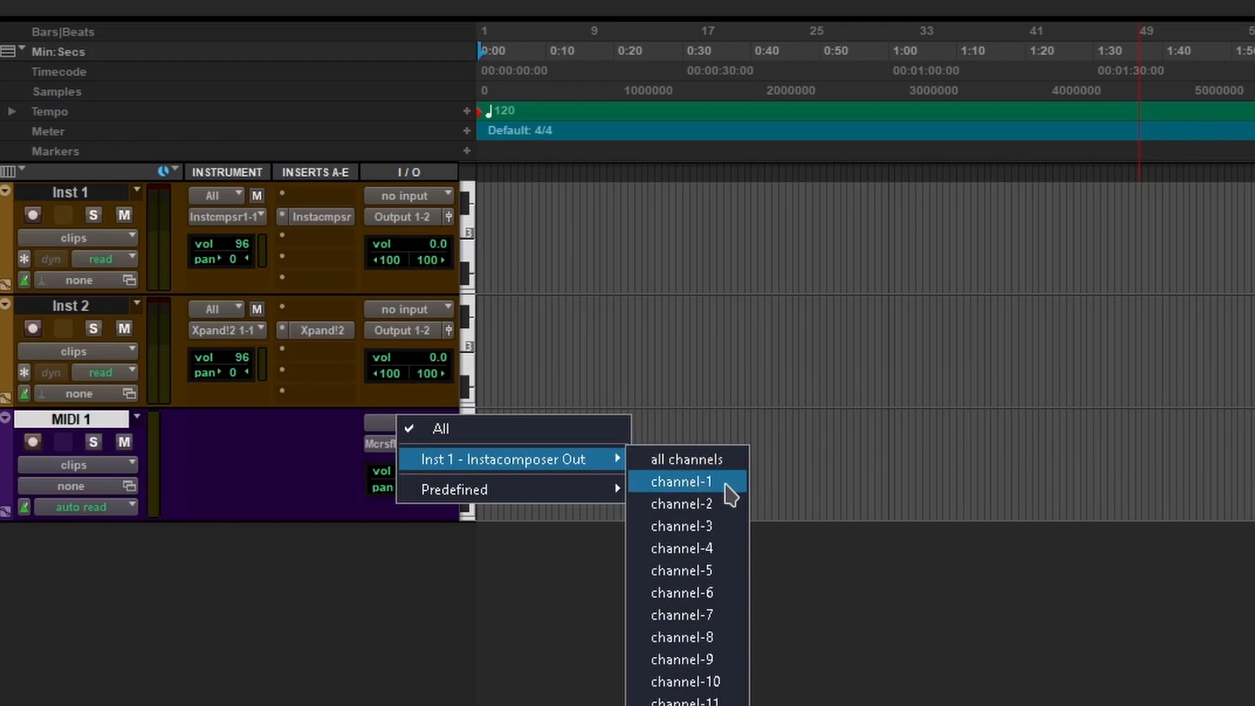
{"action": "left_click", "coordinate": [683, 482]}
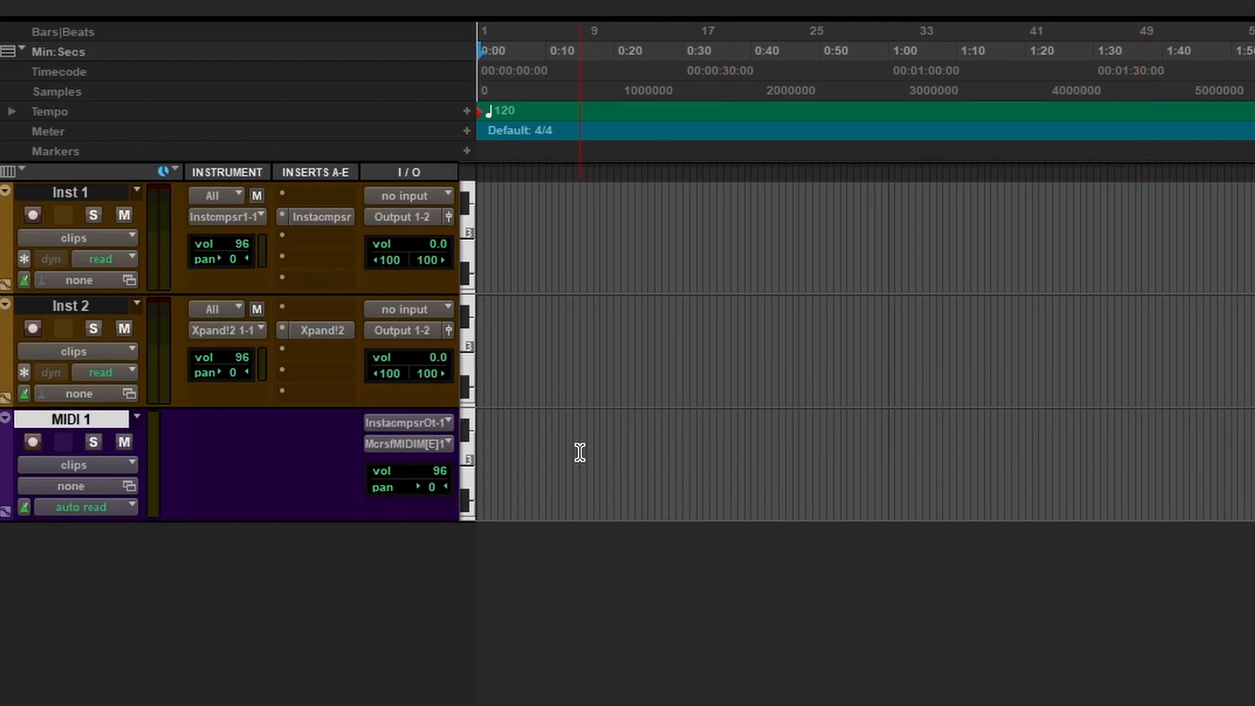
{"action": "left_click", "coordinate": [408, 422]}
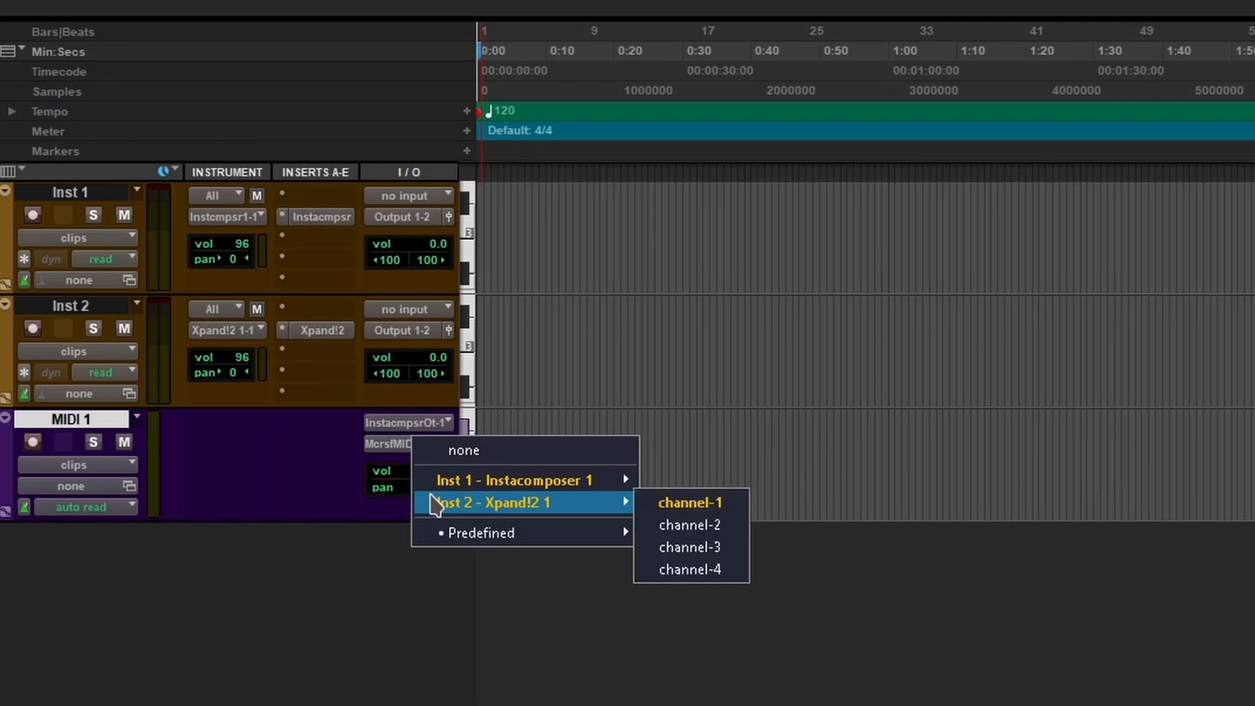
{"action": "mouse_move", "coordinate": [690, 502]}
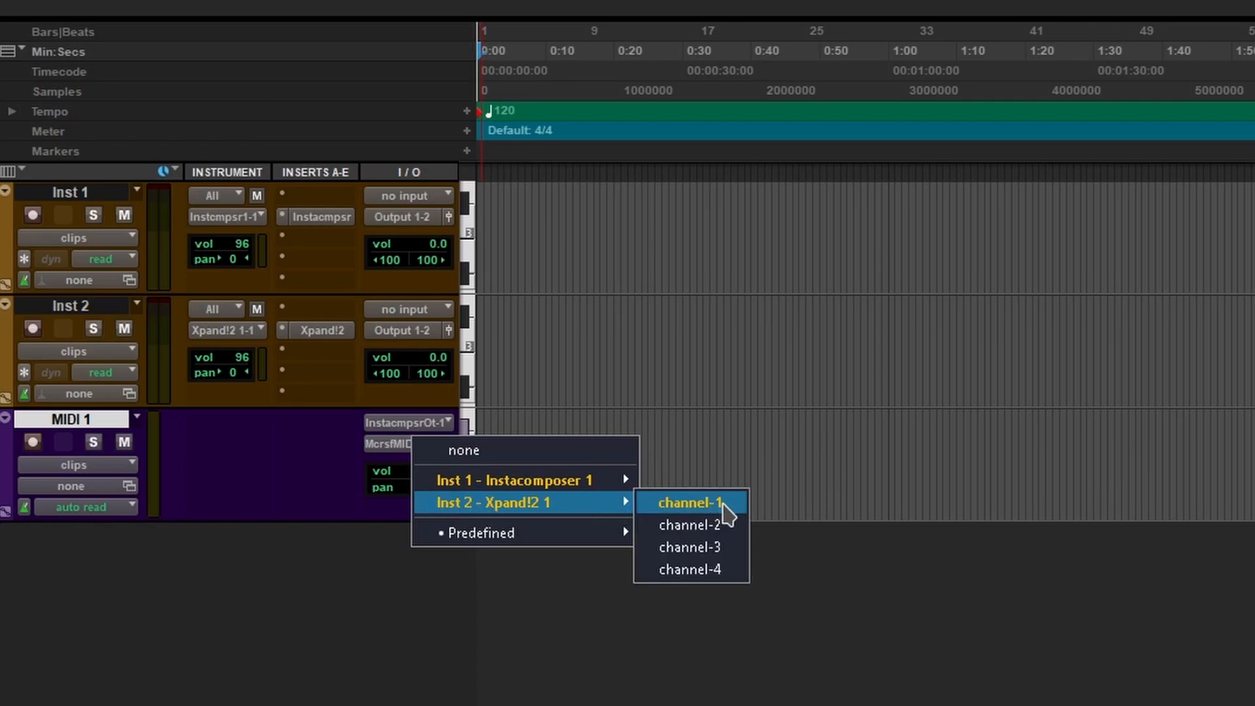
{"action": "left_click", "coordinate": [689, 502]}
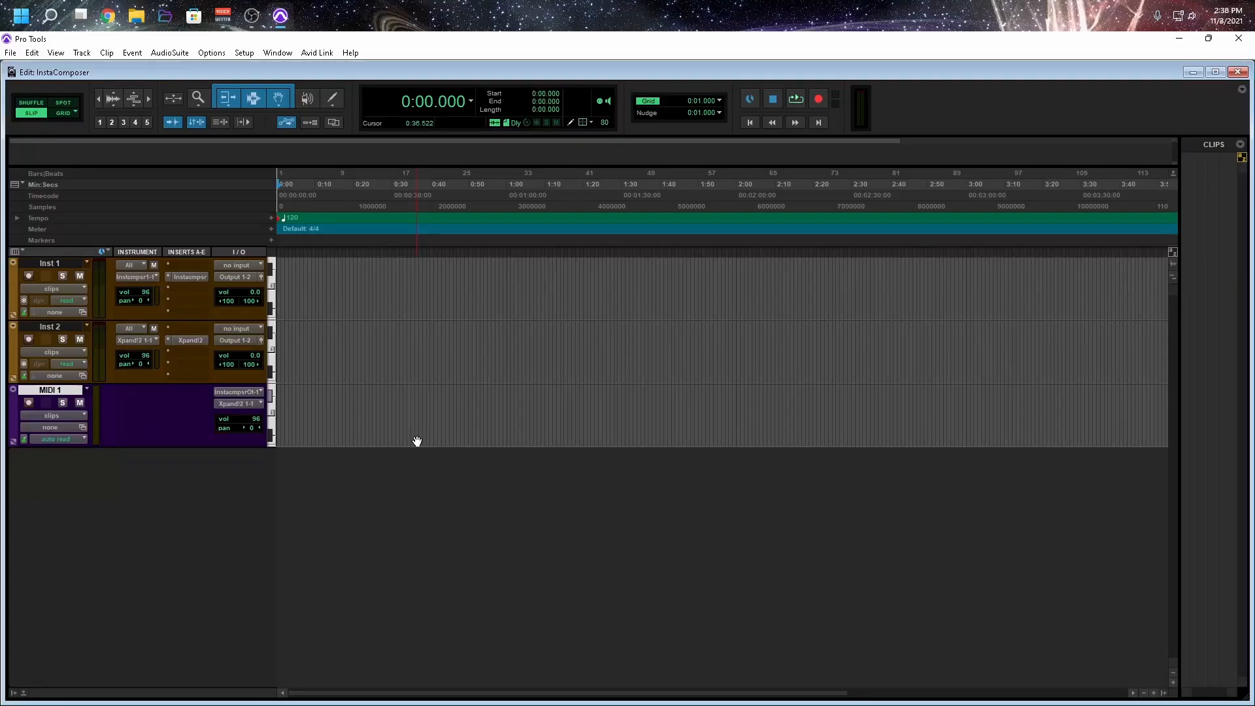
Generate a new melody pattern with GO in the Instacomposer insert on Inst 1
{"action": "left_click", "coordinate": [188, 276]}
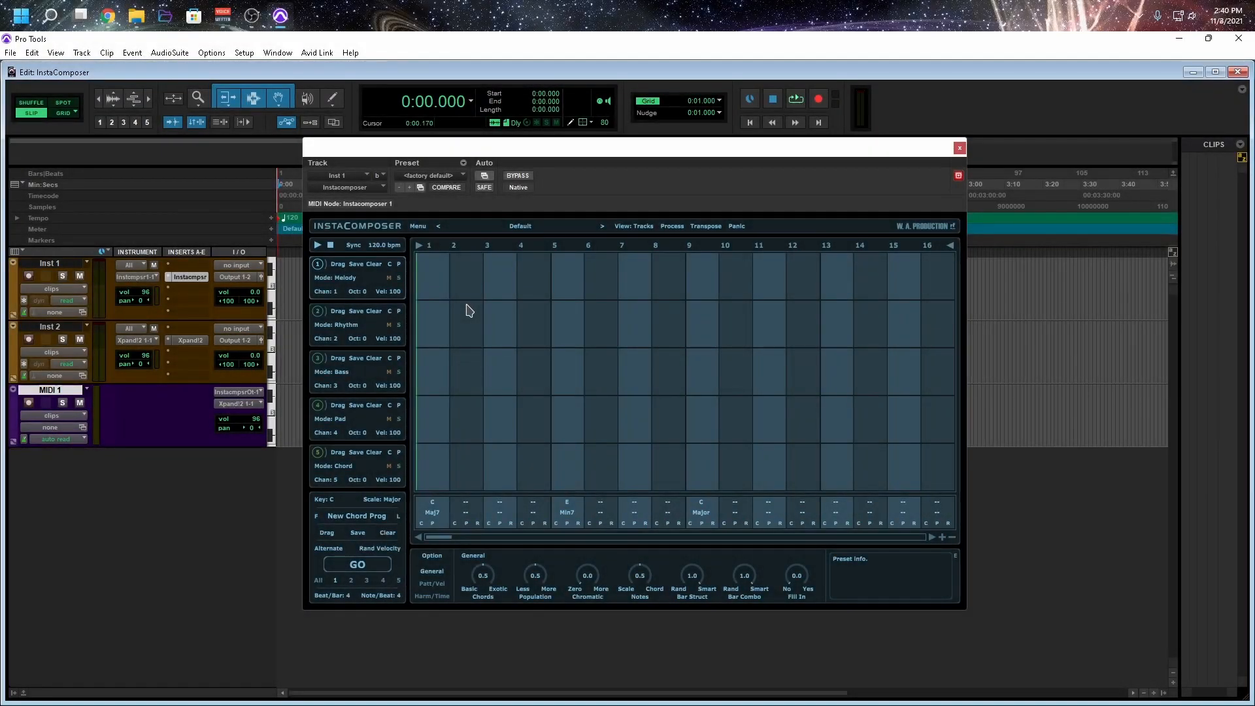
{"action": "mouse_move", "coordinate": [388, 297]}
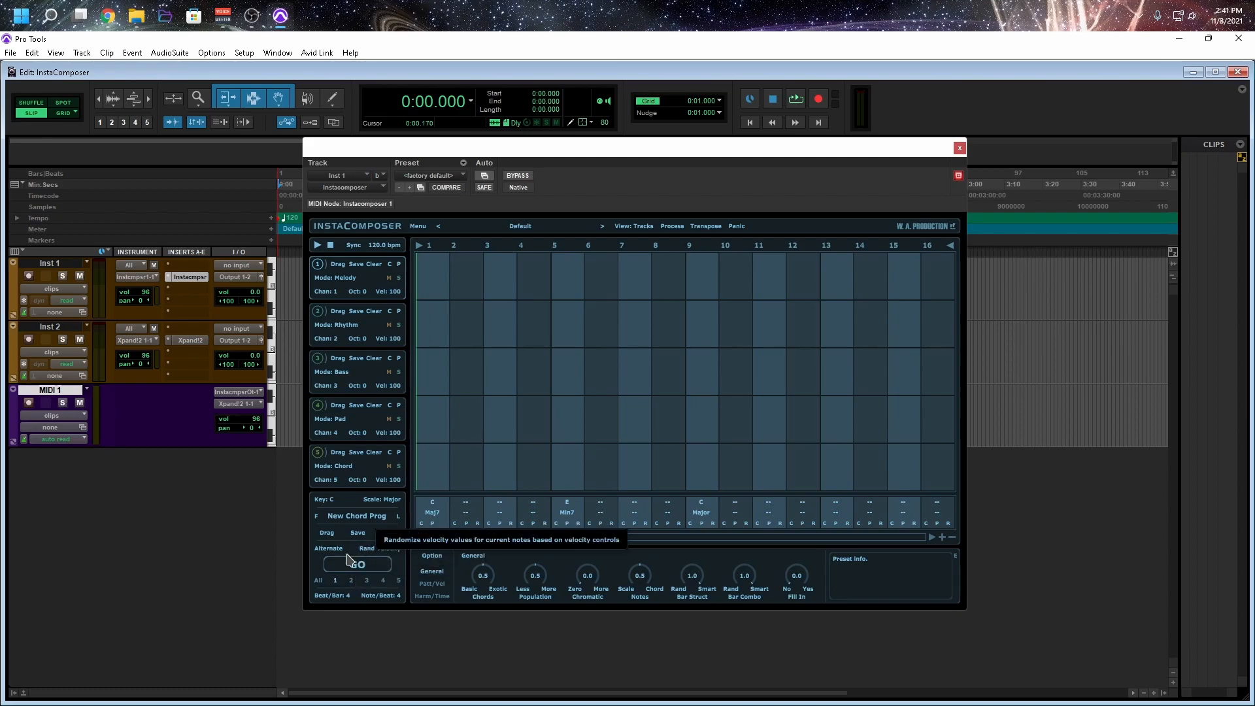
{"action": "left_click", "coordinate": [357, 565]}
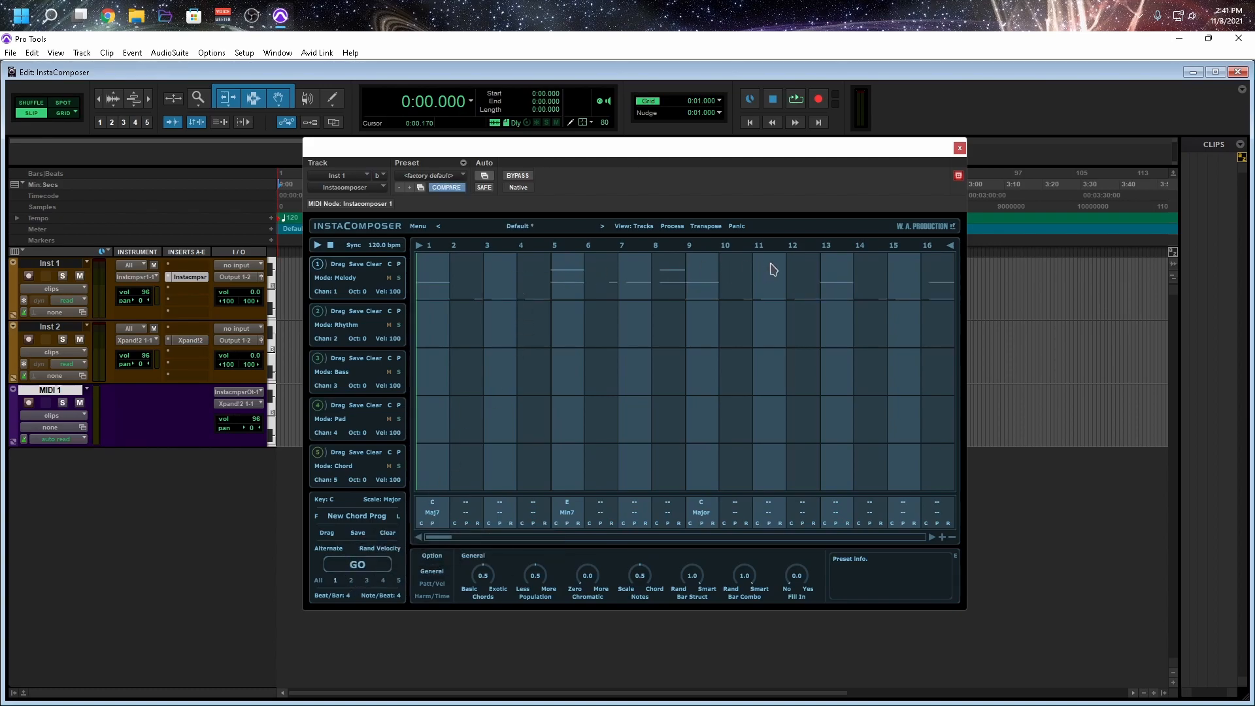
{"action": "mouse_move", "coordinate": [570, 293]}
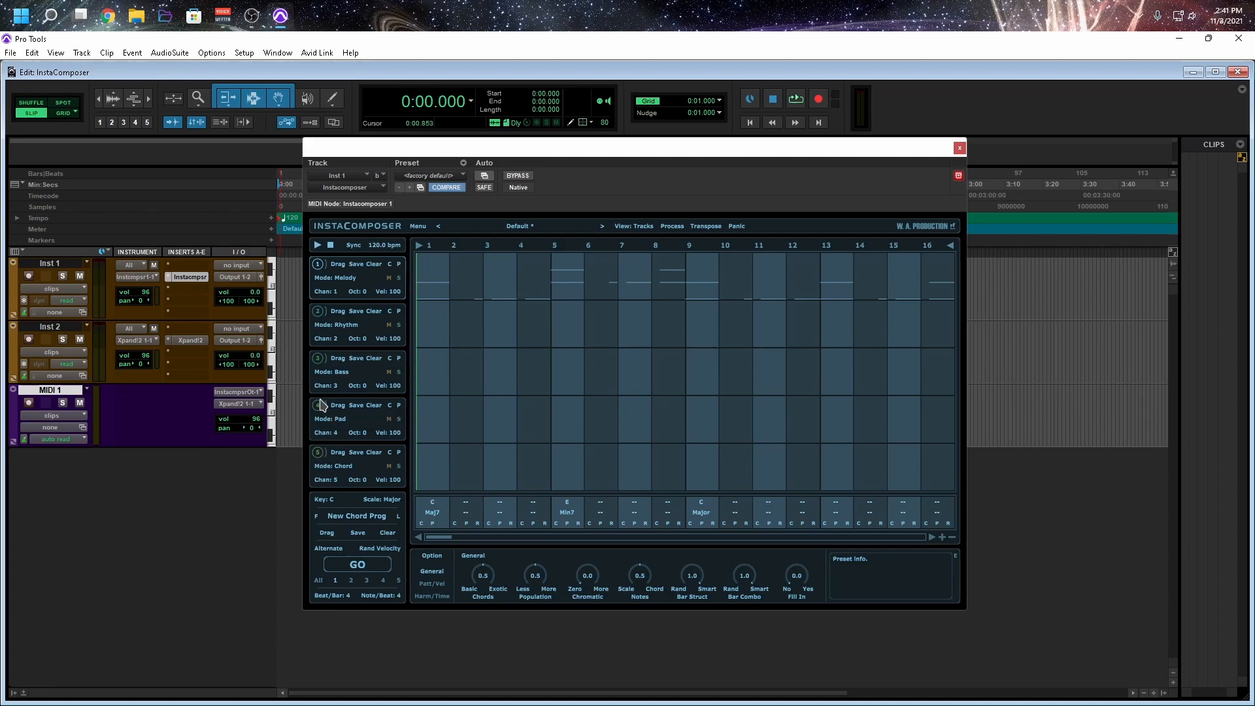
Audition the generated pattern twice through Xpand!2, stopping after each playback
{"action": "left_click", "coordinate": [316, 245]}
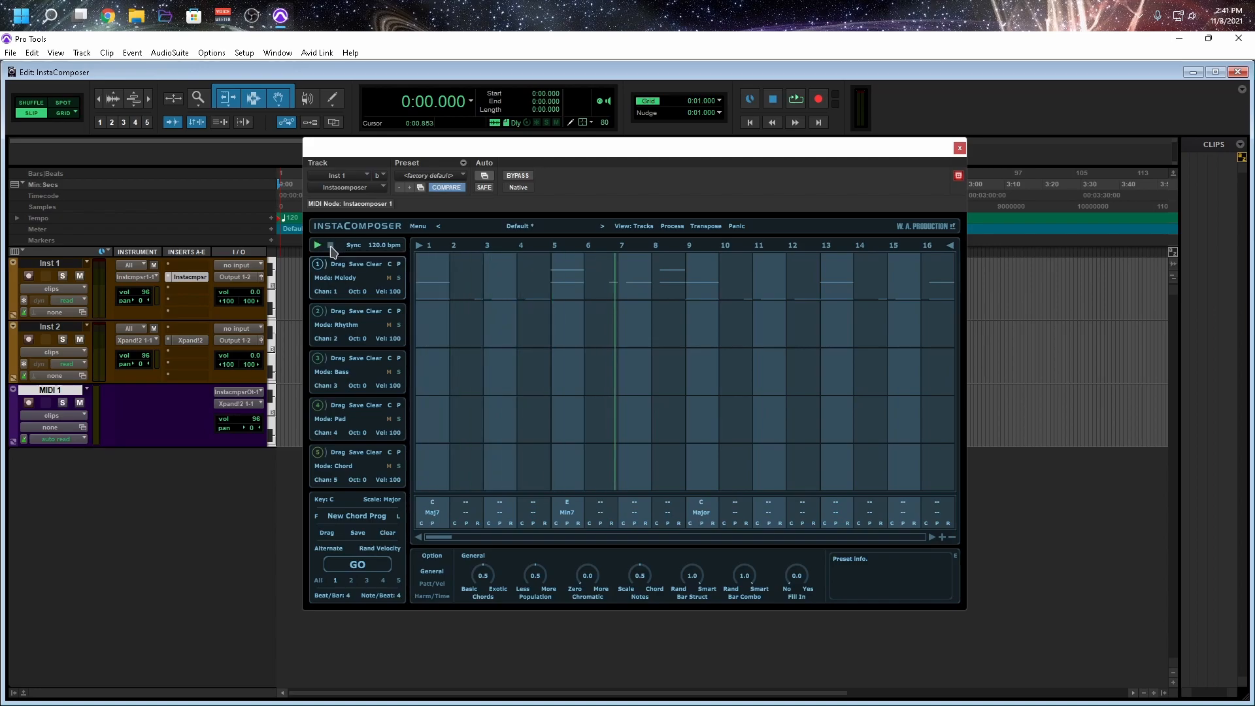
{"action": "left_click", "coordinate": [316, 244]}
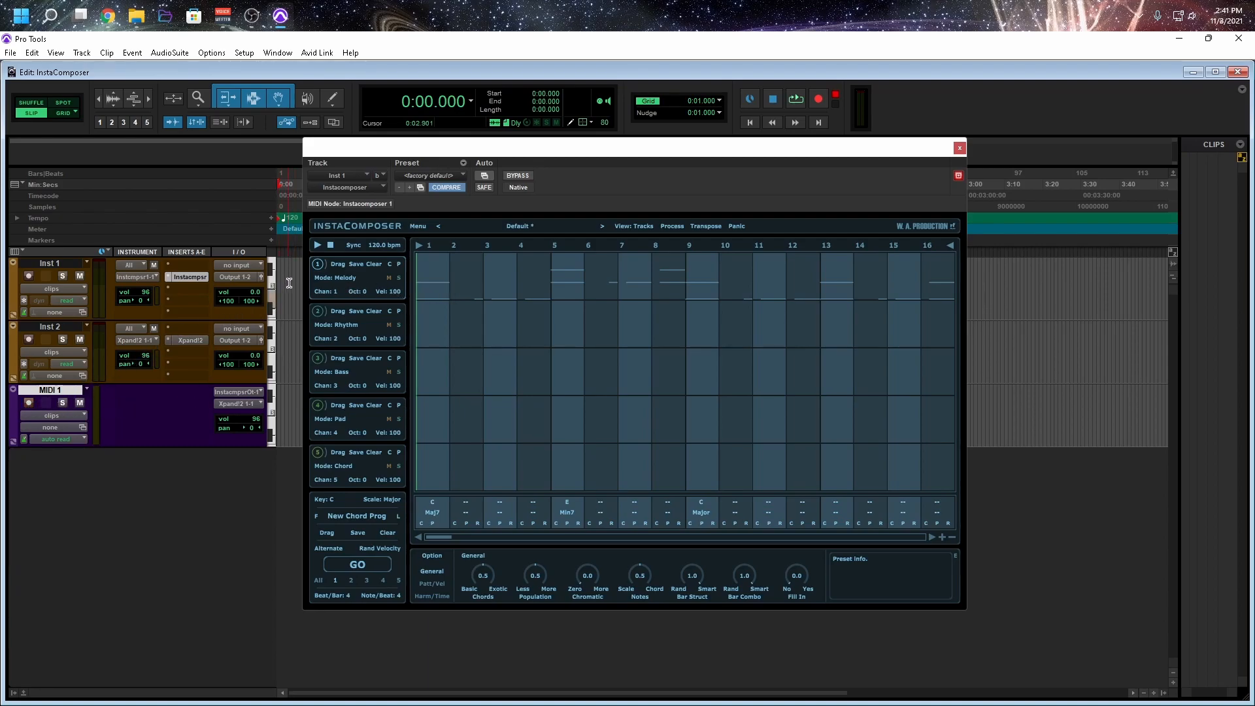
{"action": "left_click", "coordinate": [316, 244]}
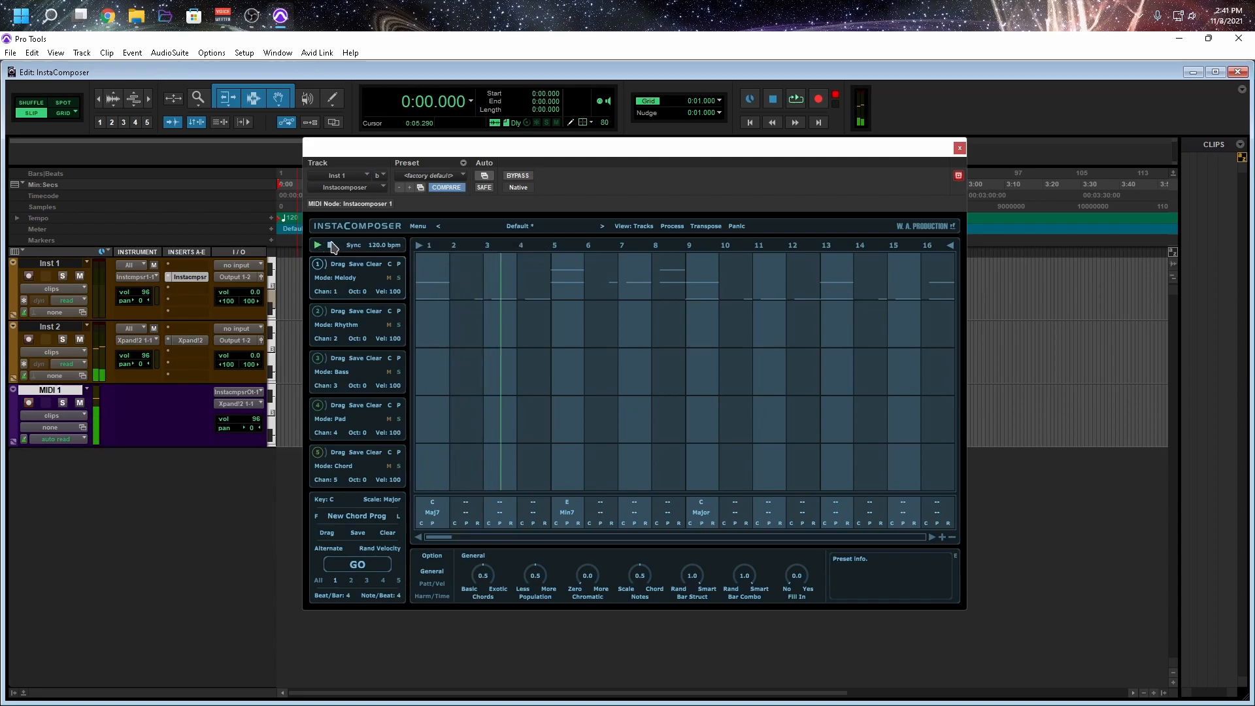
{"action": "left_click", "coordinate": [318, 245]}
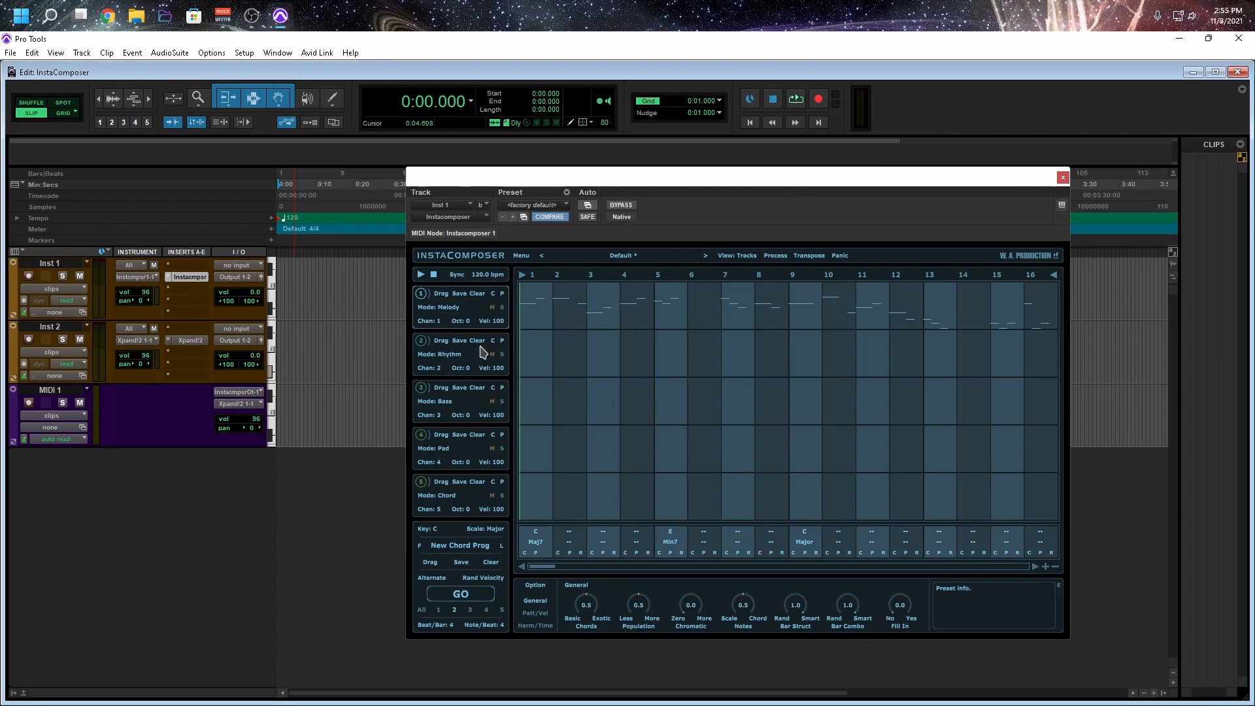
{"action": "mouse_move", "coordinate": [487, 486]}
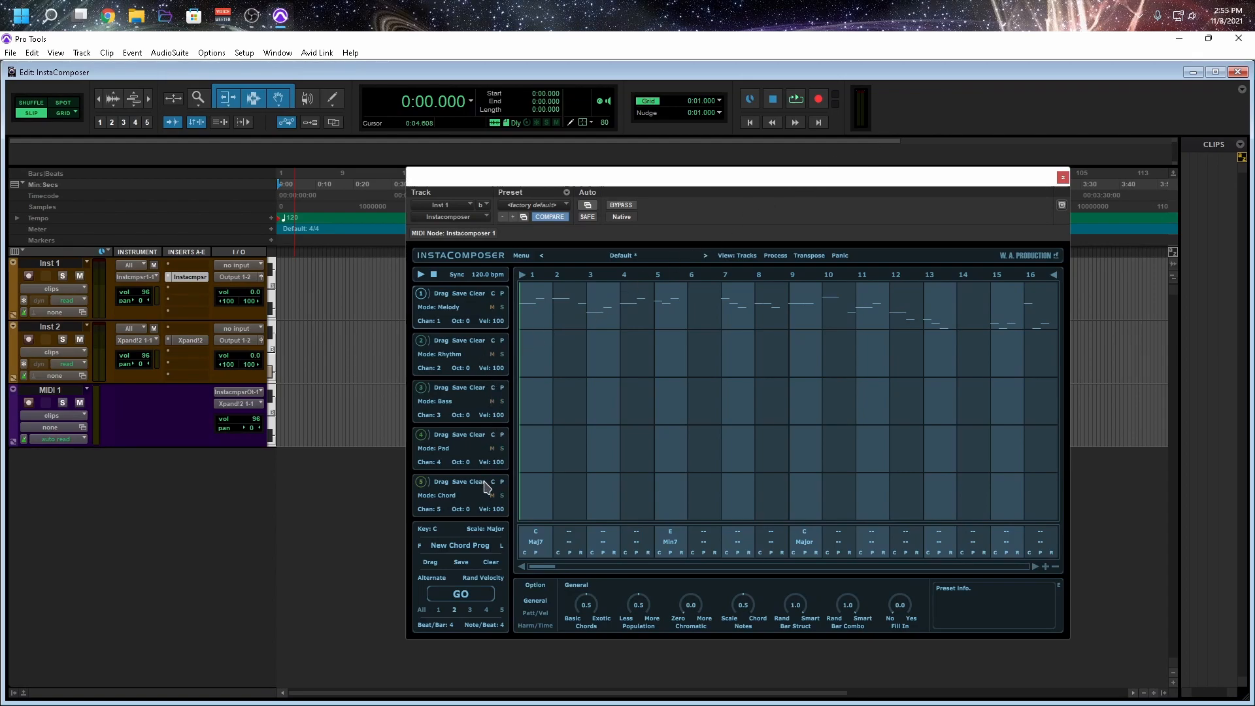
{"action": "mouse_move", "coordinate": [487, 482]}
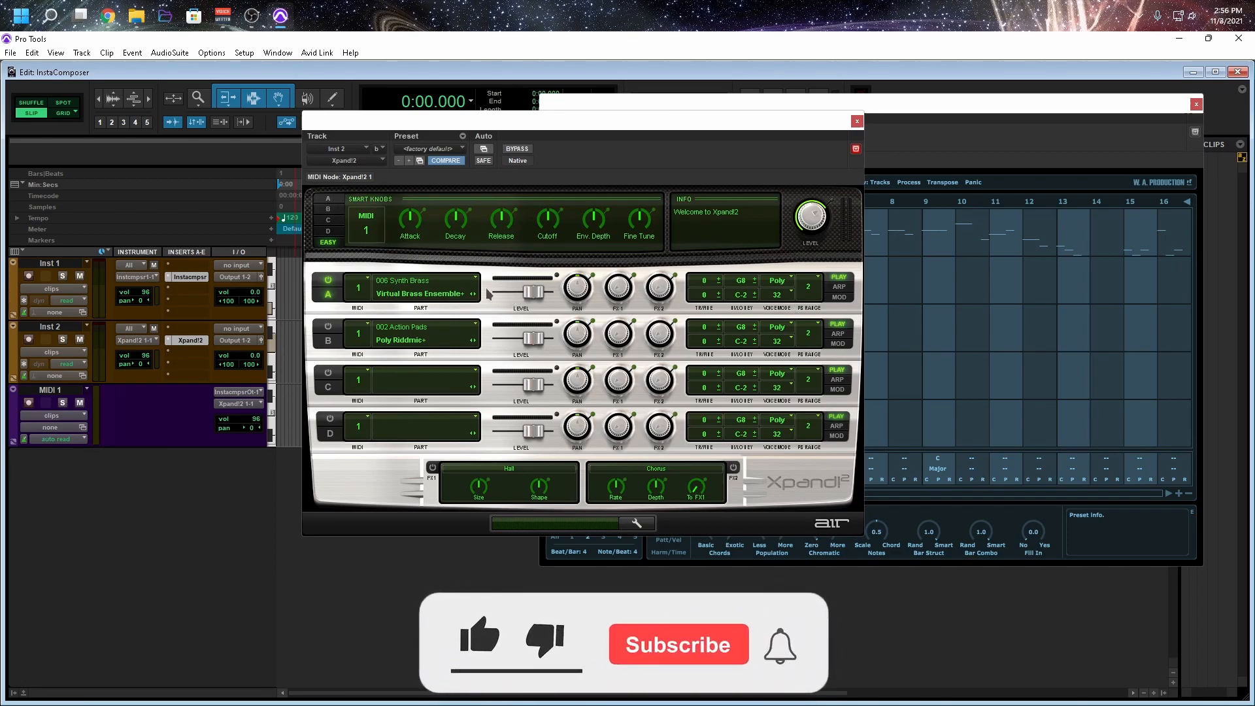
Close the Xpand!2 window with Virtual Brass Ensemble and Poly Riddmic loaded, leaving Instacomposer visible
{"action": "left_click", "coordinate": [479, 637]}
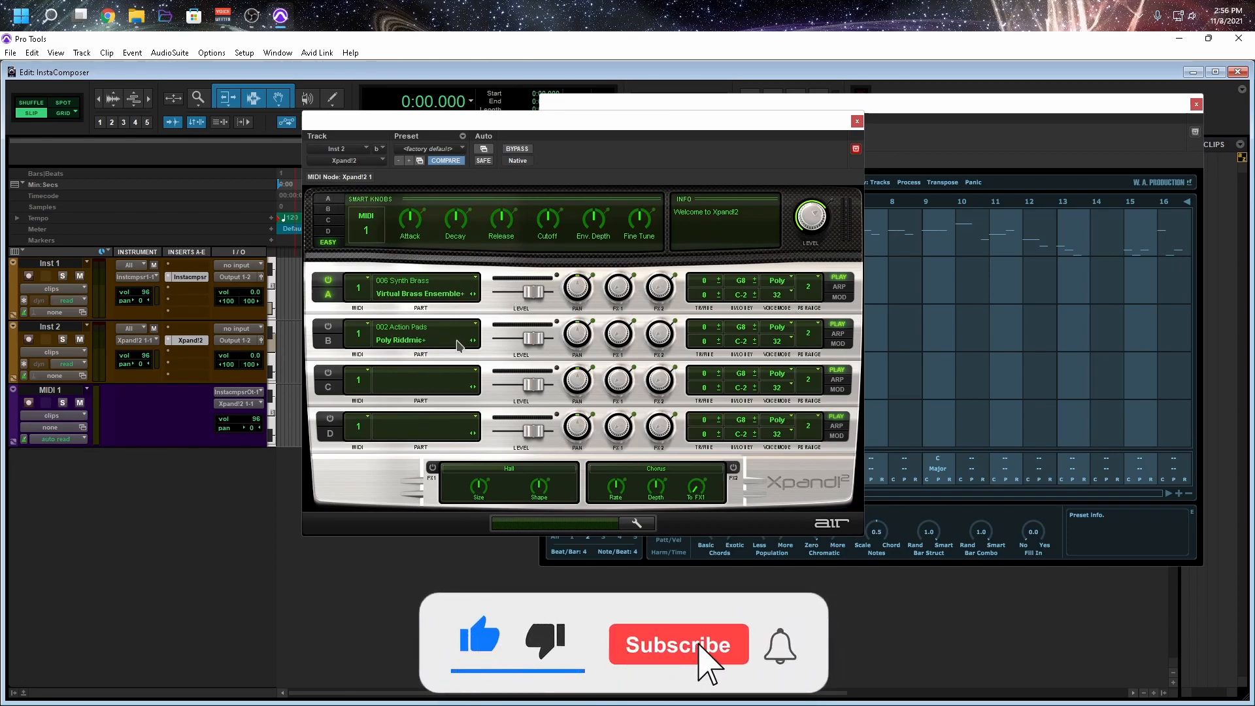
{"action": "left_click", "coordinate": [679, 645]}
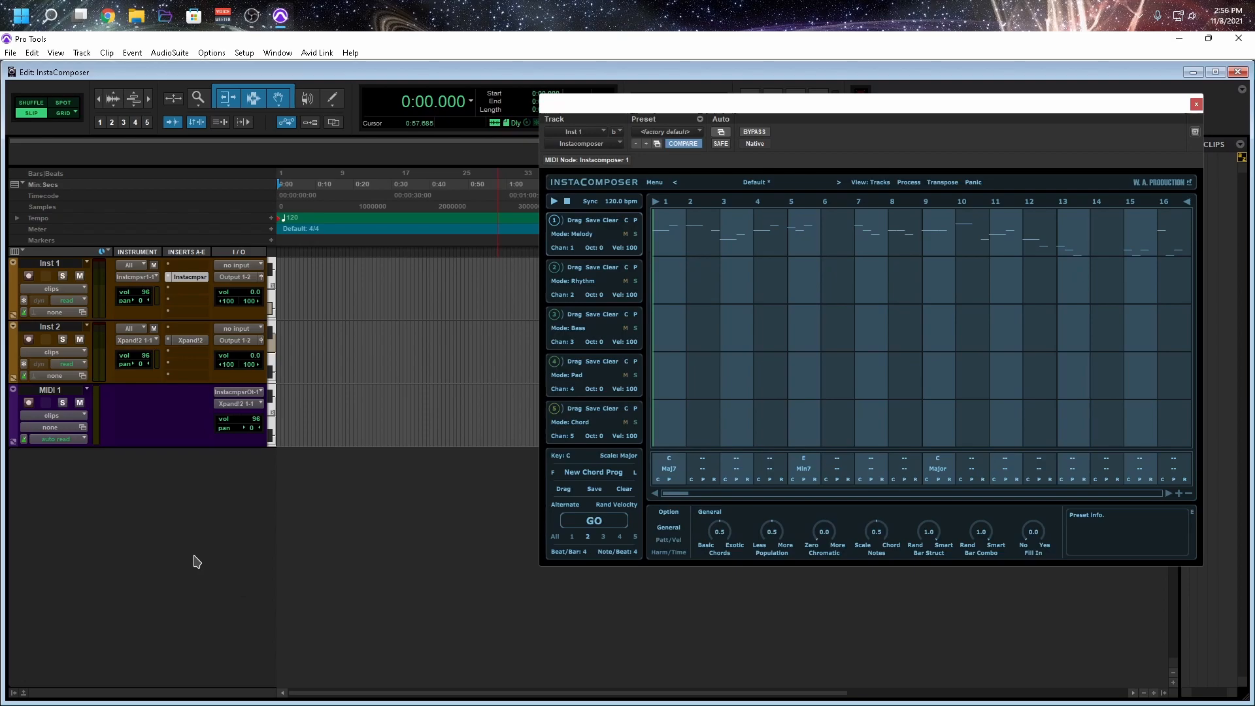
Create MIDI 2, feed it from Instacomposer Out channel 2 into Xpand!2, and arm it for recording
{"action": "left_click", "coordinate": [81, 52]}
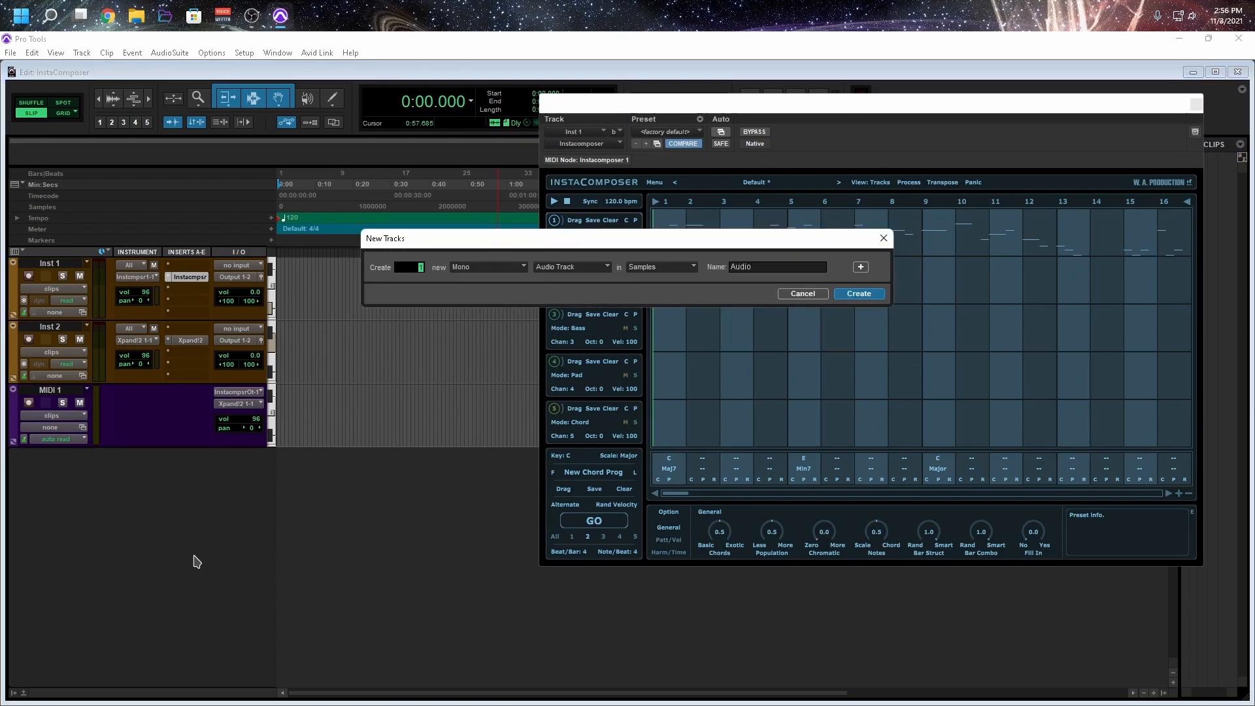
{"action": "left_click", "coordinate": [572, 267]}
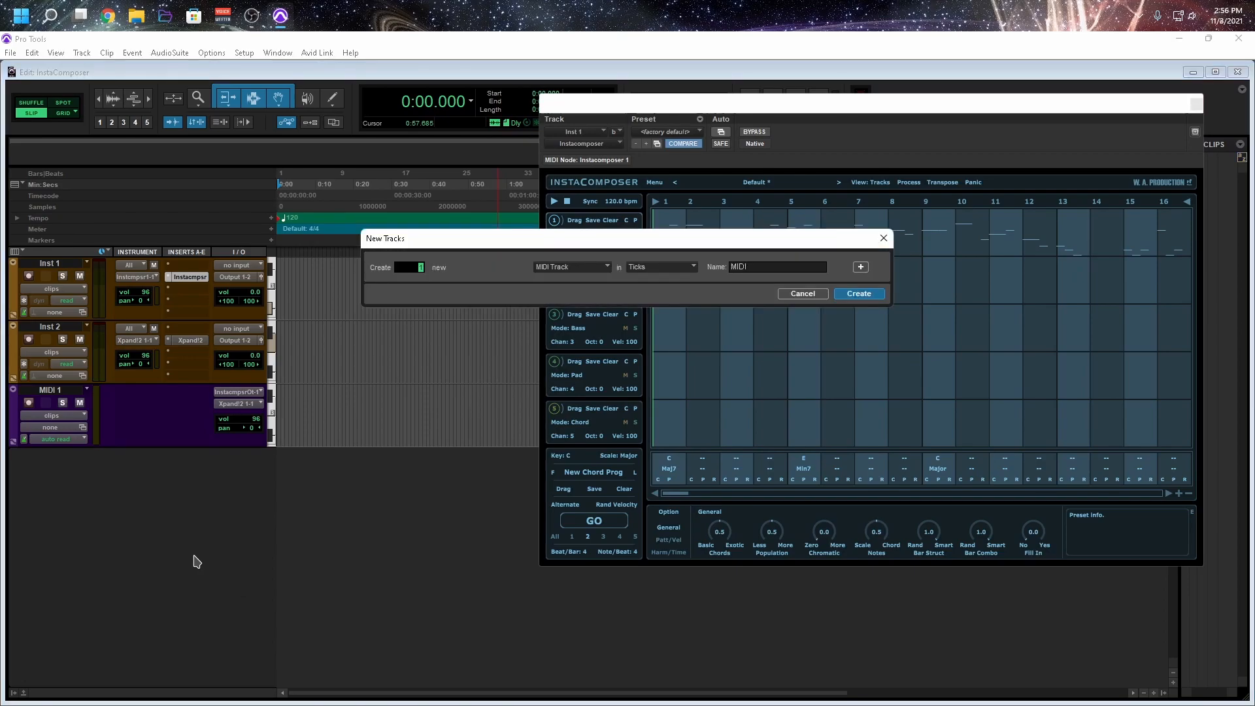
{"action": "left_click", "coordinate": [264, 472]}
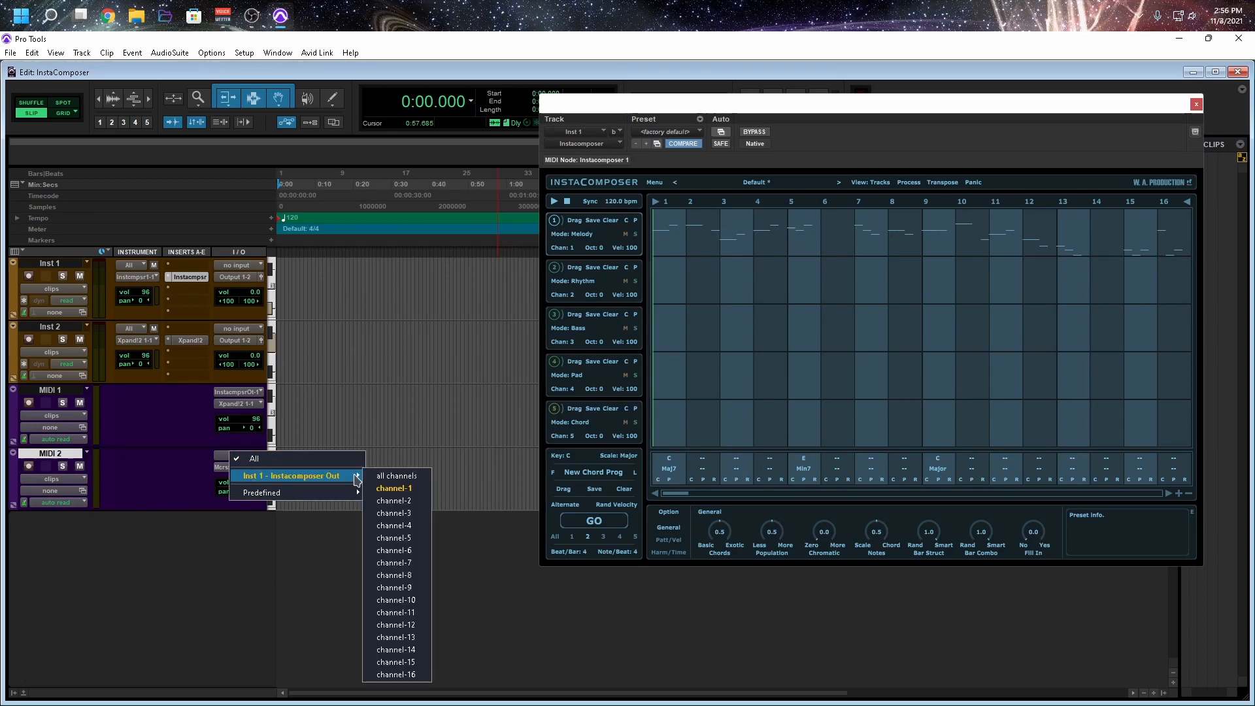
{"action": "mouse_move", "coordinate": [395, 501]}
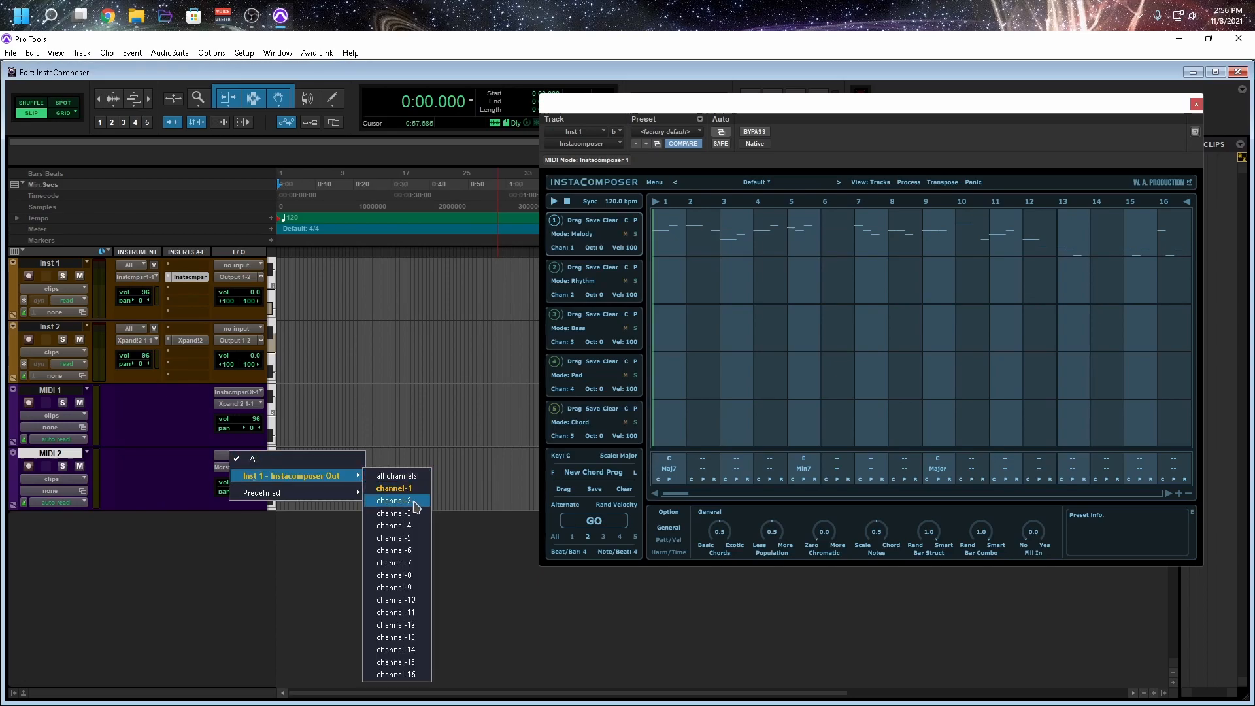
{"action": "left_click", "coordinate": [394, 501]}
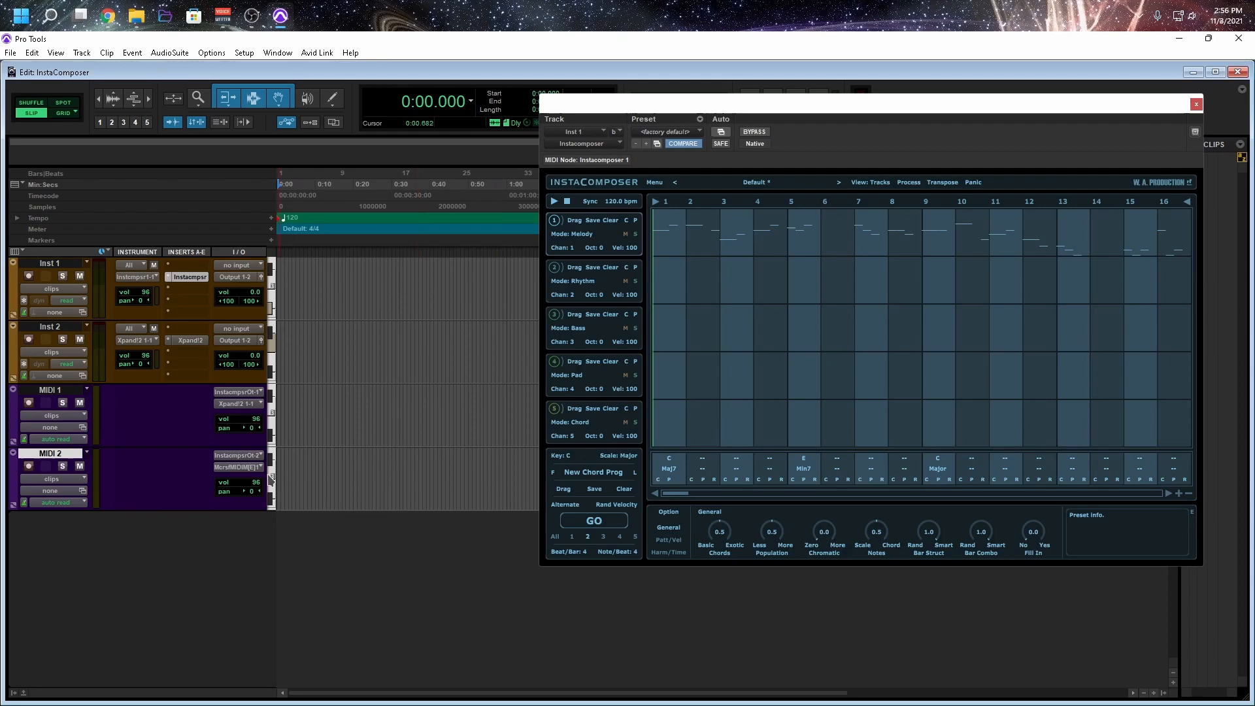
{"action": "mouse_move", "coordinate": [29, 466]}
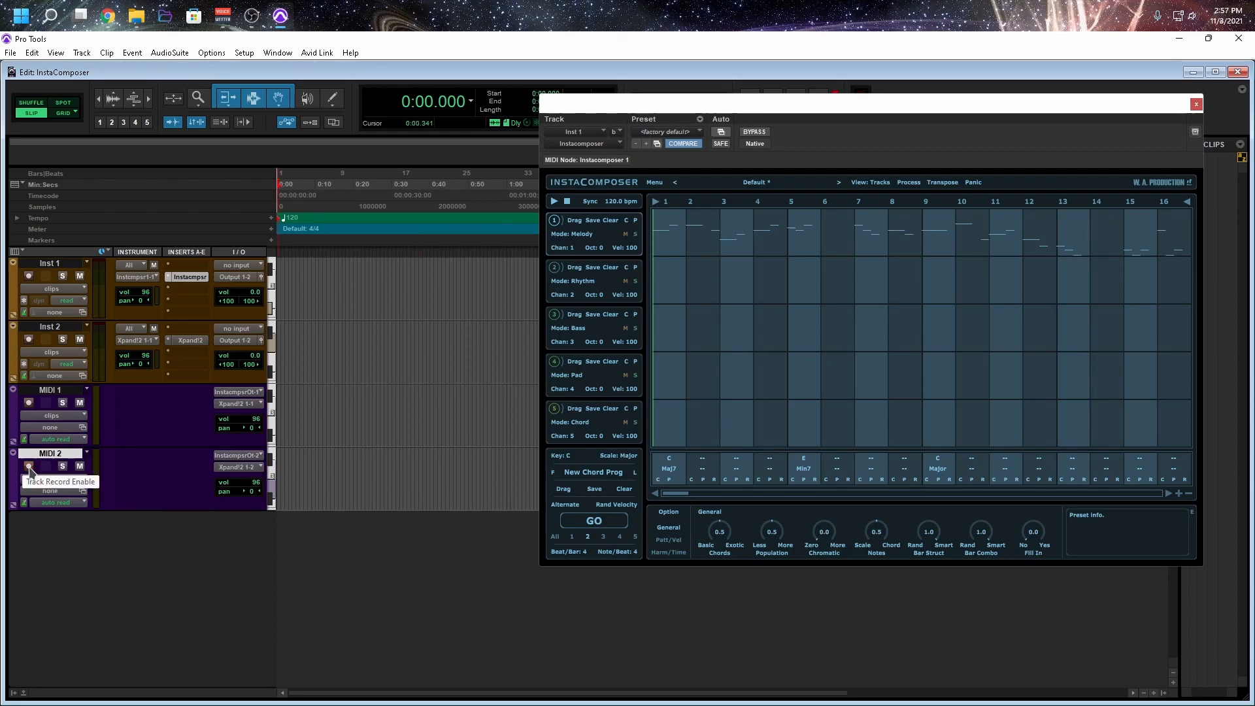
{"action": "left_click", "coordinate": [29, 466]}
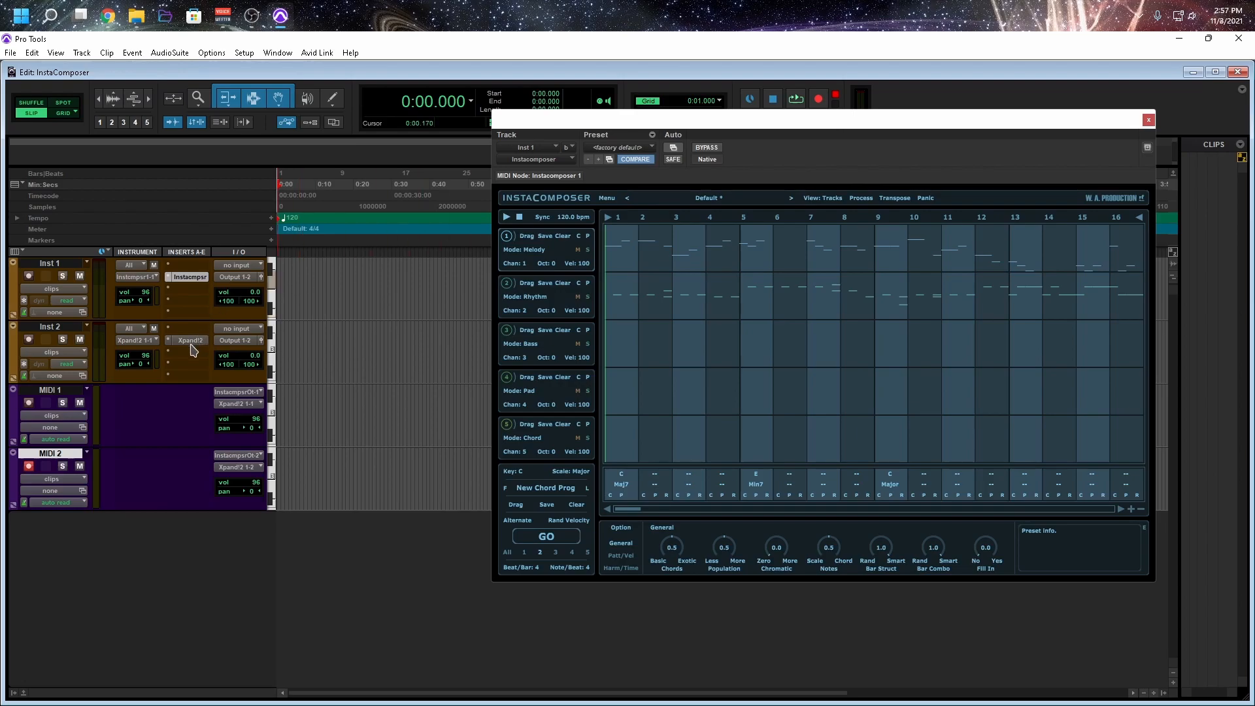
Set Xpand!2 Part B on Inst 2 to MIDI channel 2, then audition the two-part pattern and stop
{"action": "left_click", "coordinate": [191, 340]}
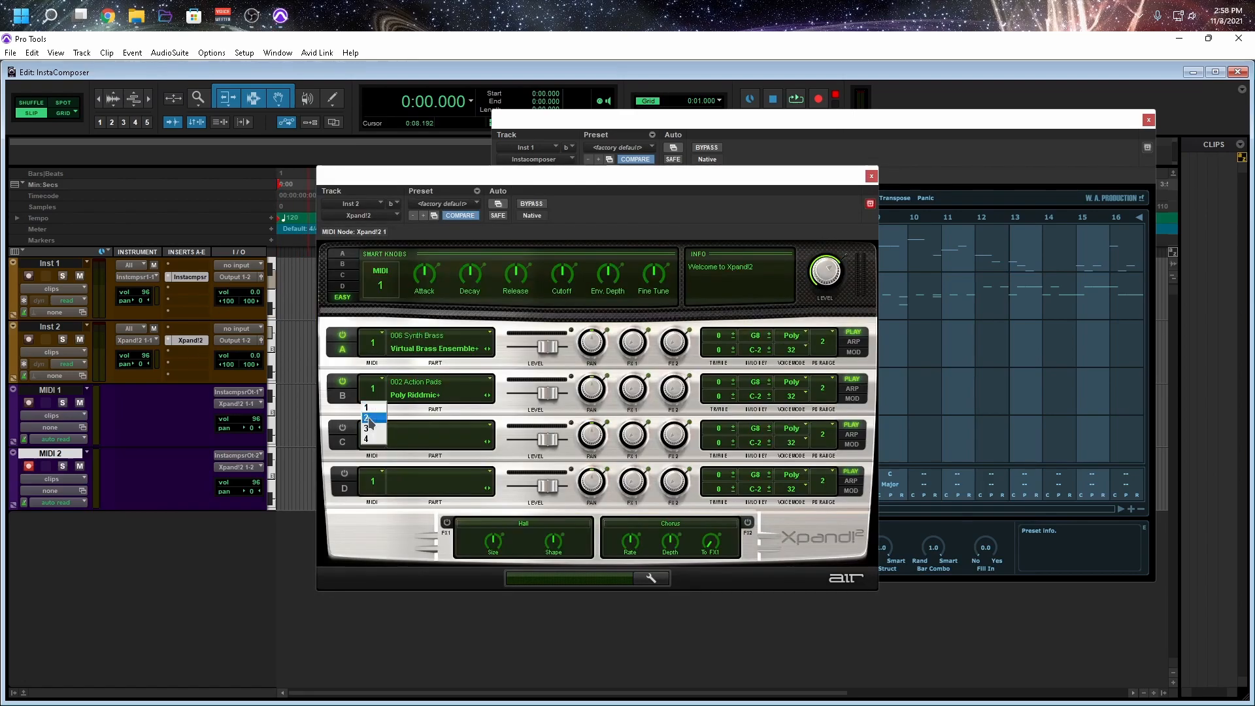
{"action": "left_click", "coordinate": [366, 418]}
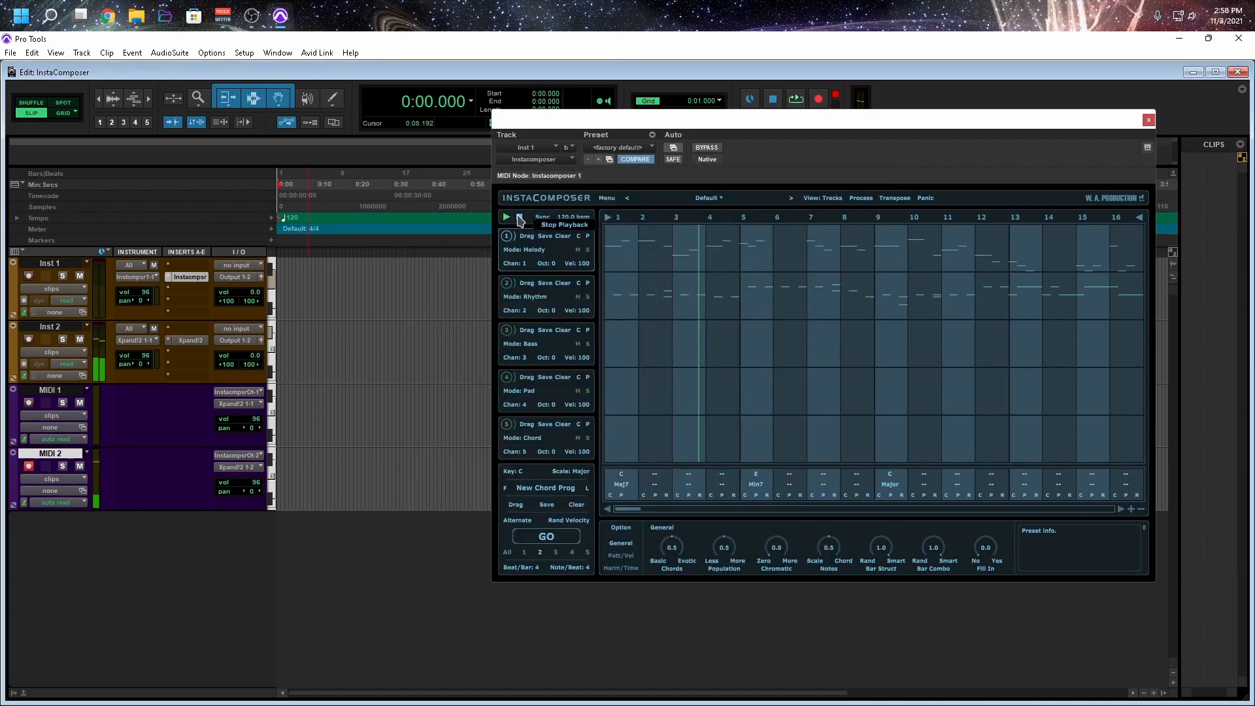
{"action": "left_click", "coordinate": [506, 216]}
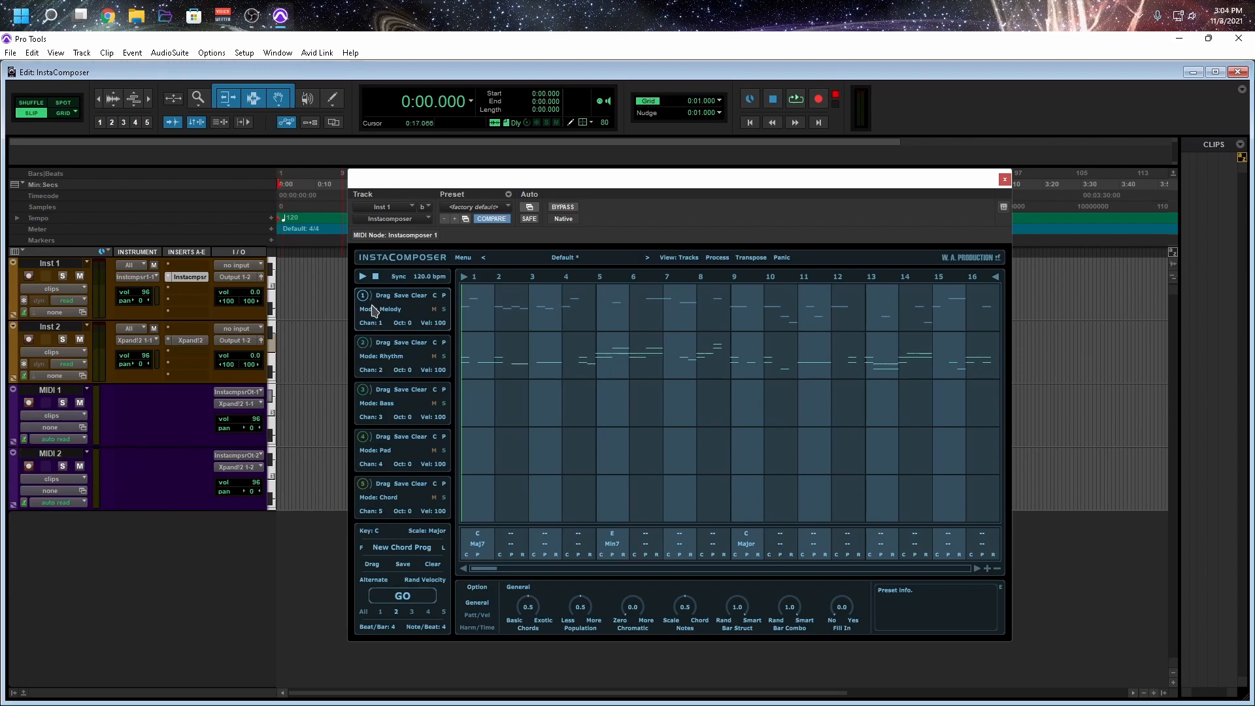
{"action": "left_click", "coordinate": [363, 276]}
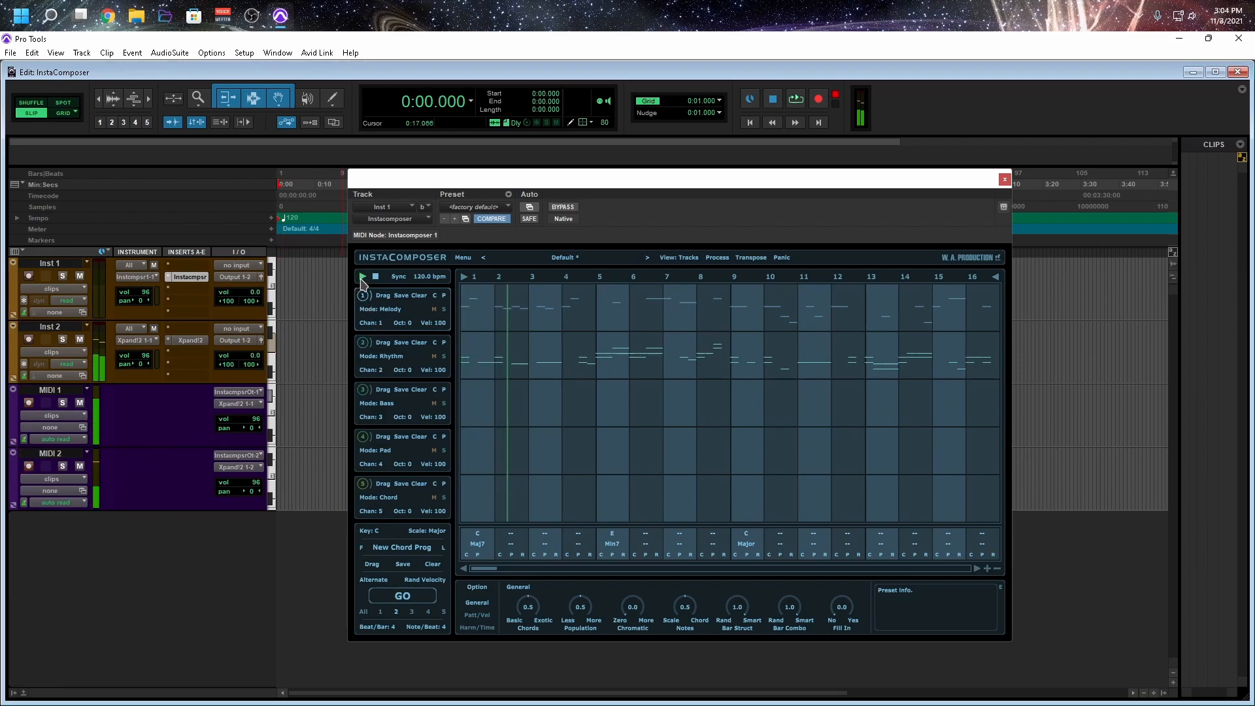
{"action": "left_click", "coordinate": [363, 276]}
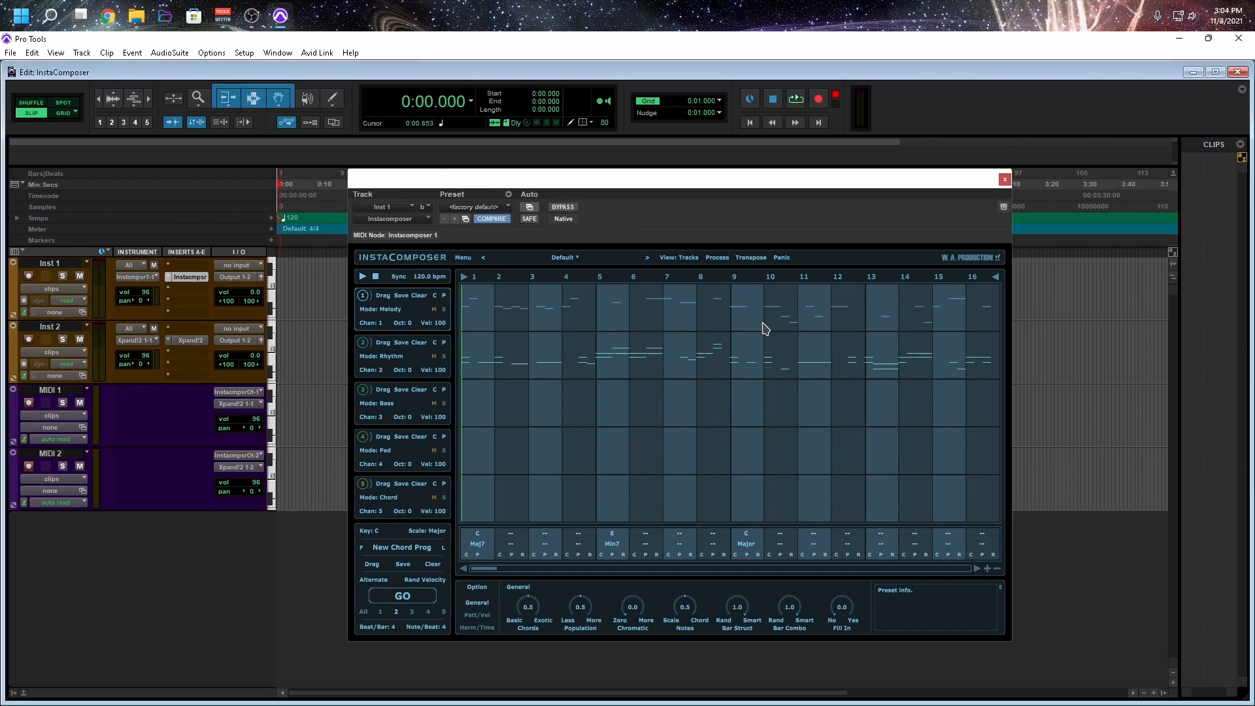
{"action": "left_click", "coordinate": [277, 53]}
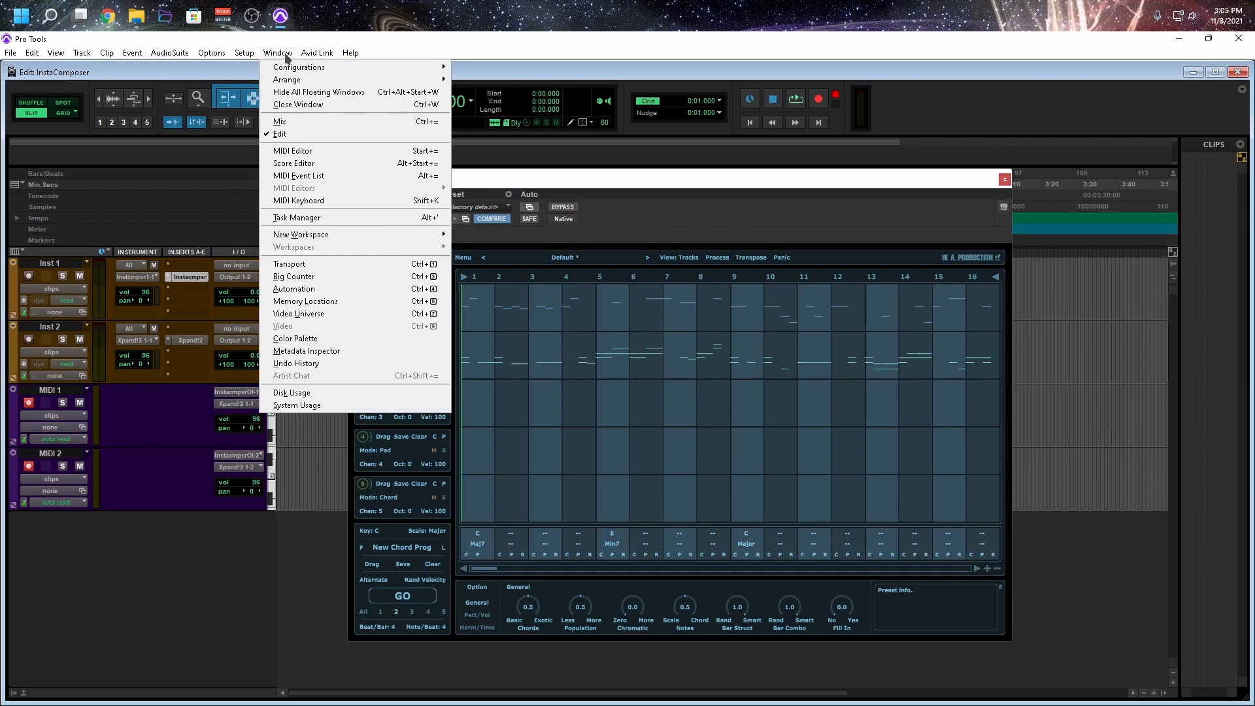
{"action": "left_click", "coordinate": [297, 405]}
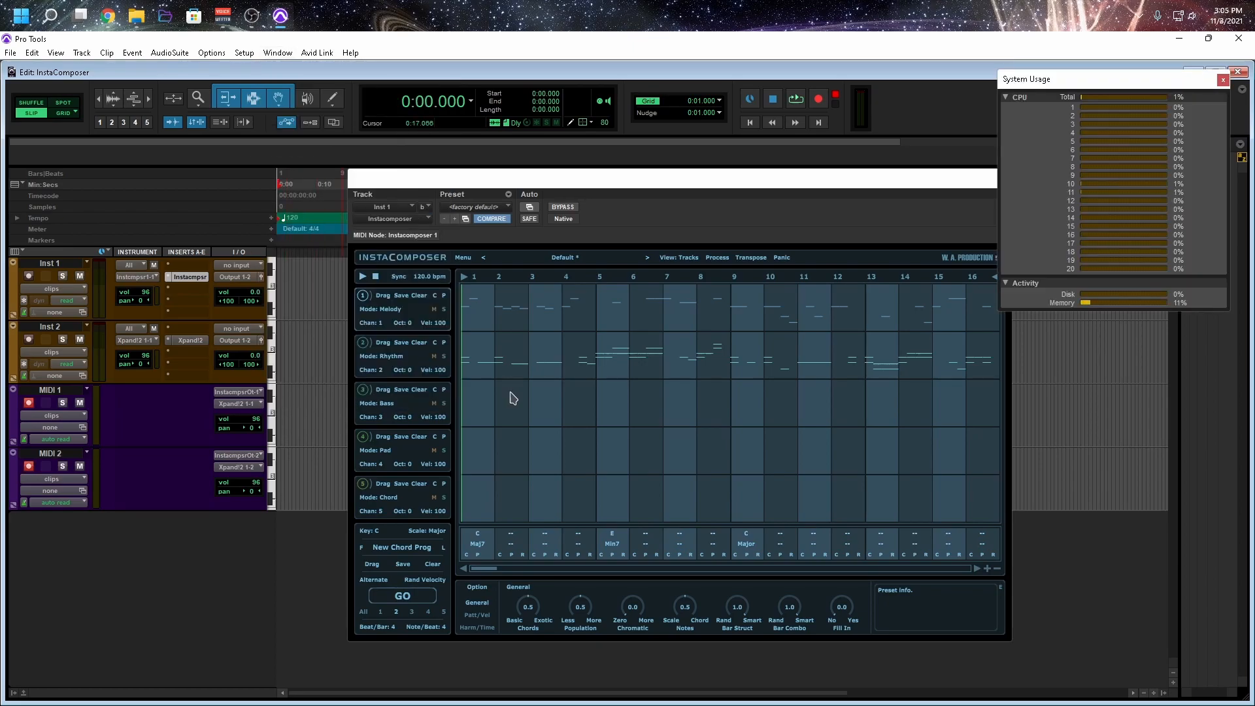
{"action": "left_click", "coordinate": [1222, 79]}
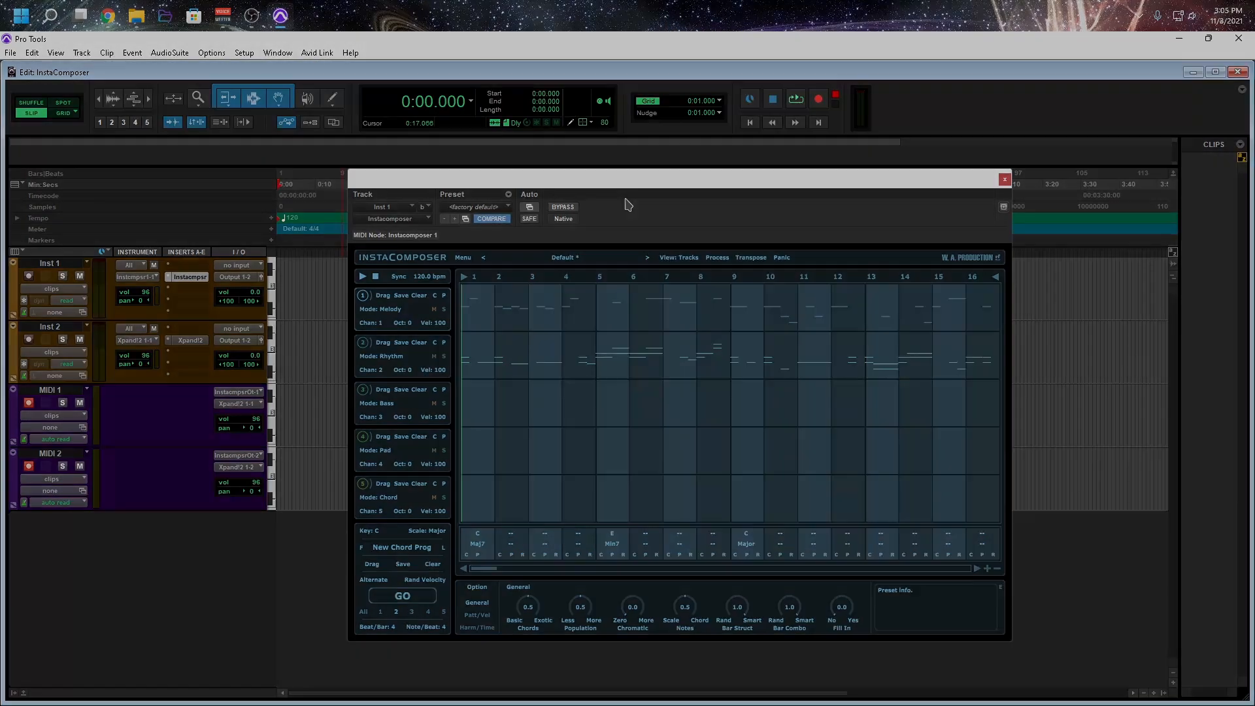
{"action": "left_click", "coordinate": [400, 597]}
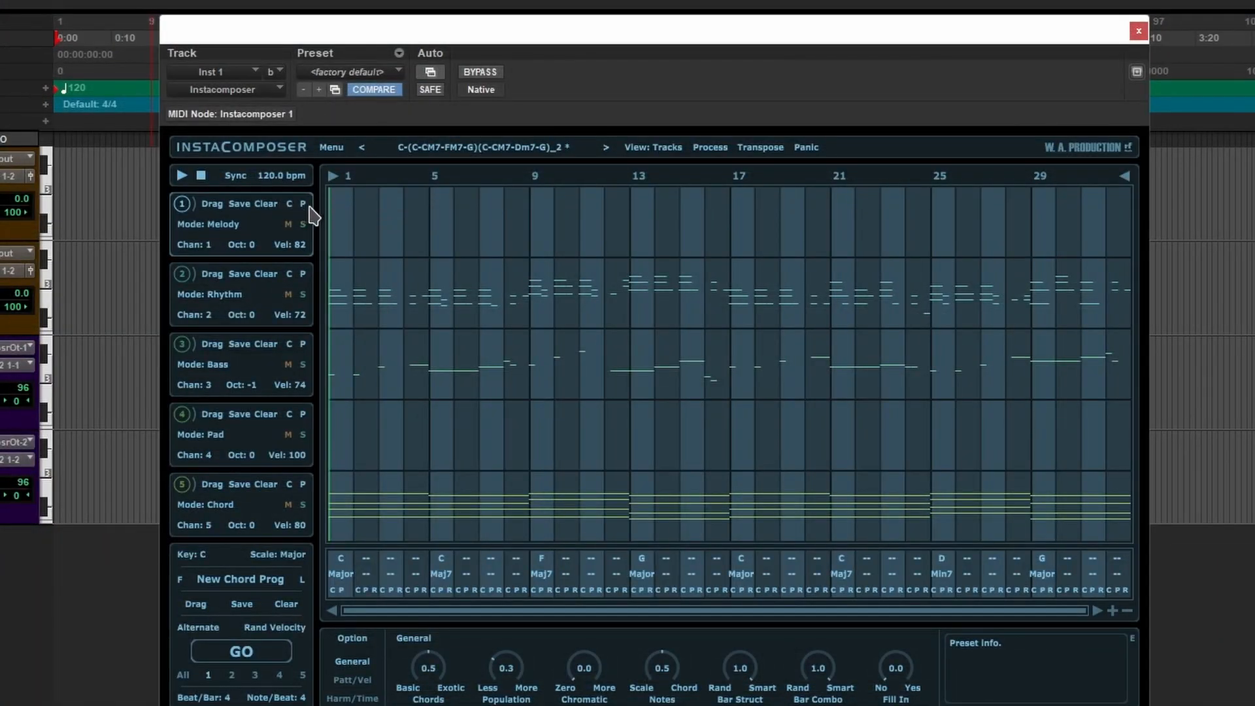
{"action": "mouse_move", "coordinate": [303, 213]}
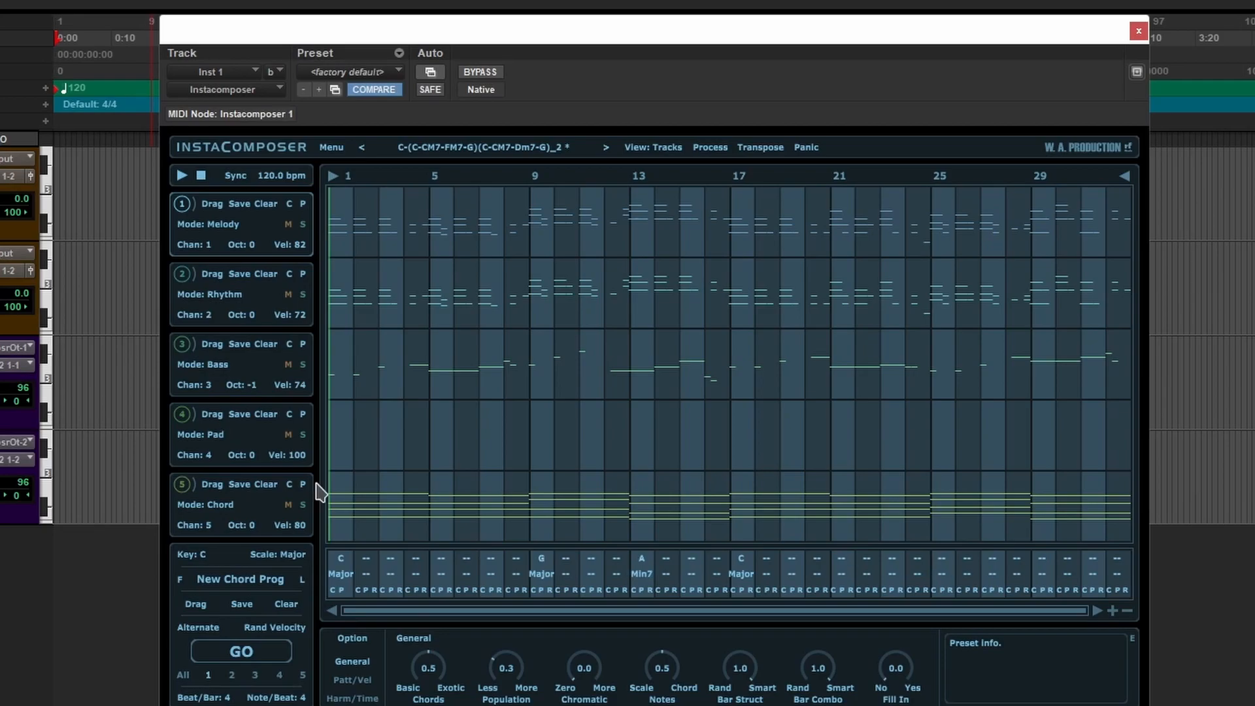
{"action": "mouse_move", "coordinate": [954, 657]}
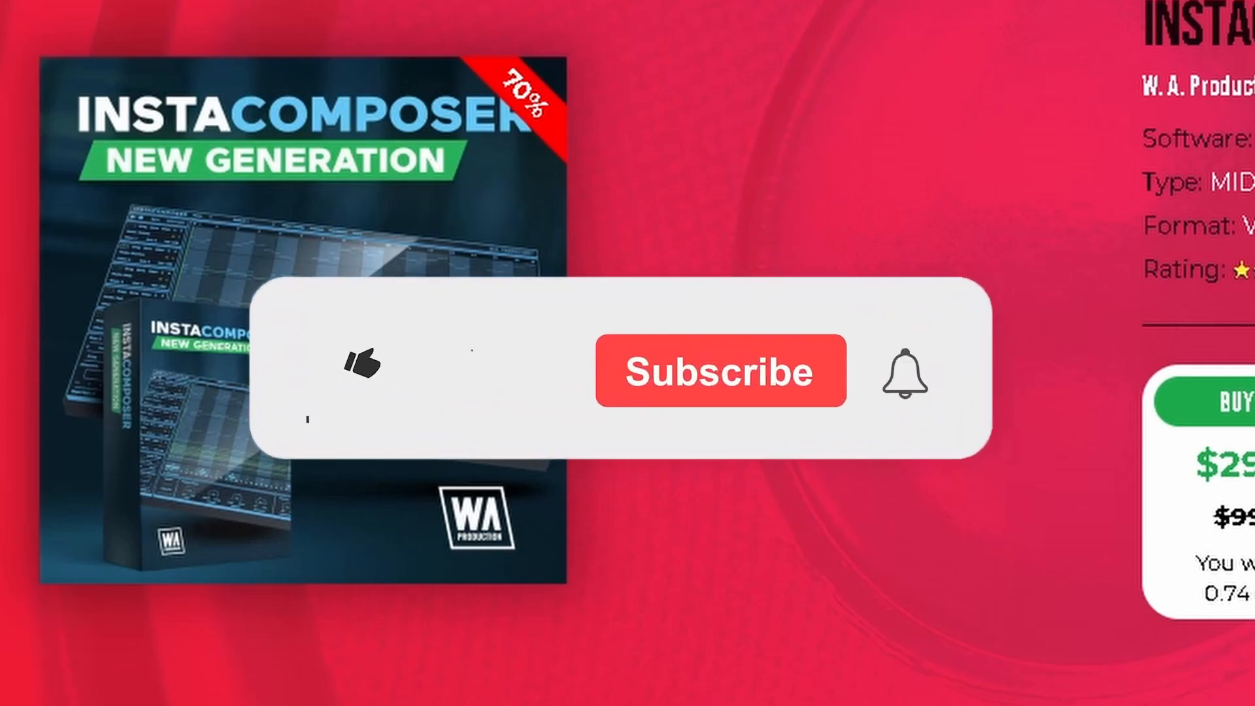
{"action": "left_click", "coordinate": [355, 364]}
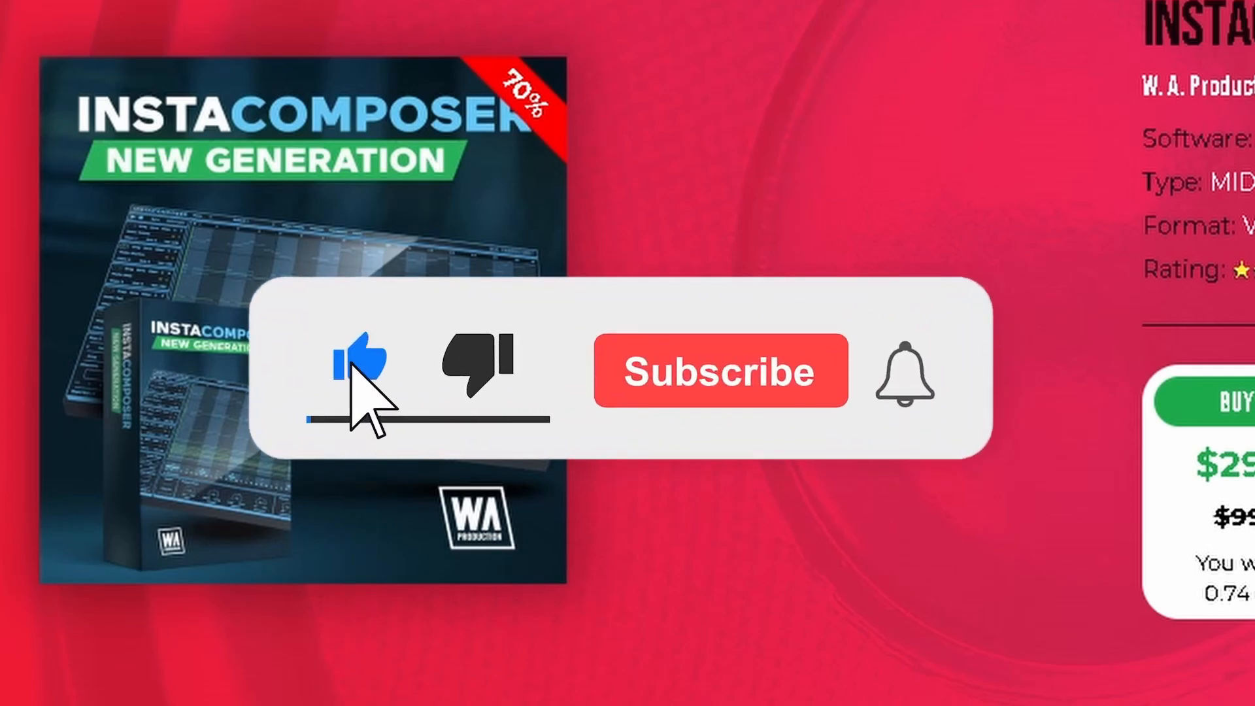
{"action": "left_click", "coordinate": [718, 370]}
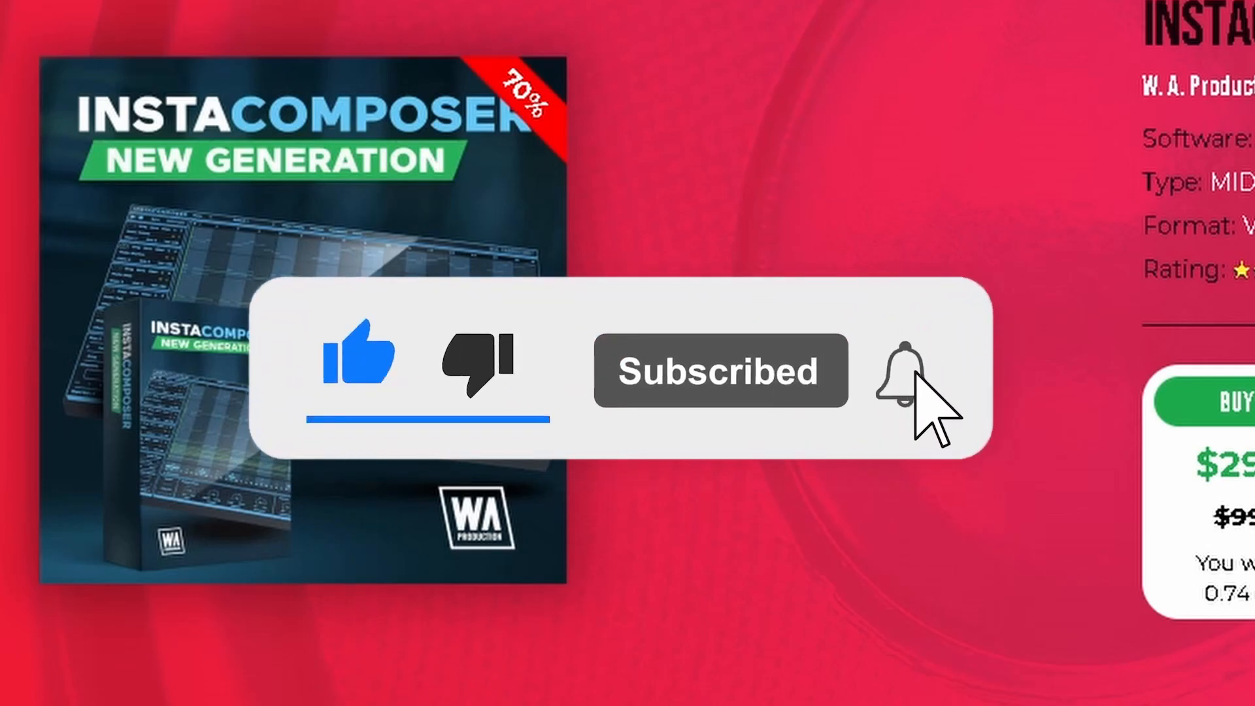
{"action": "left_click", "coordinate": [891, 370]}
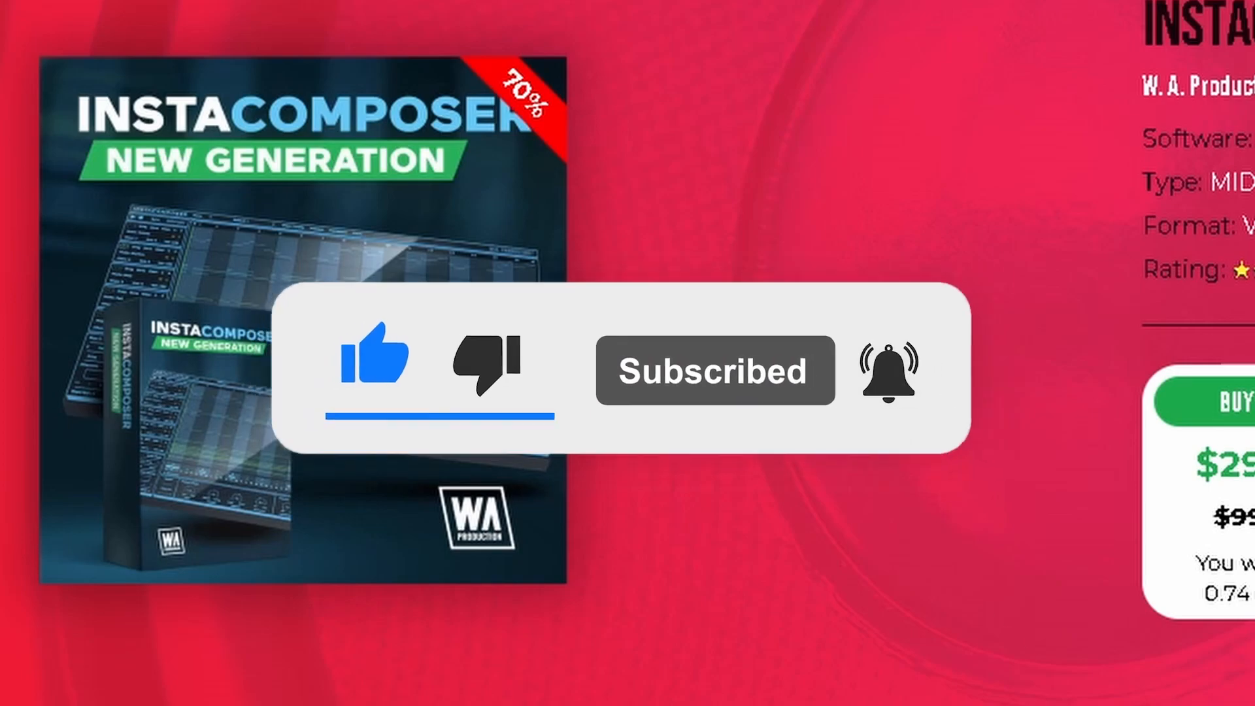